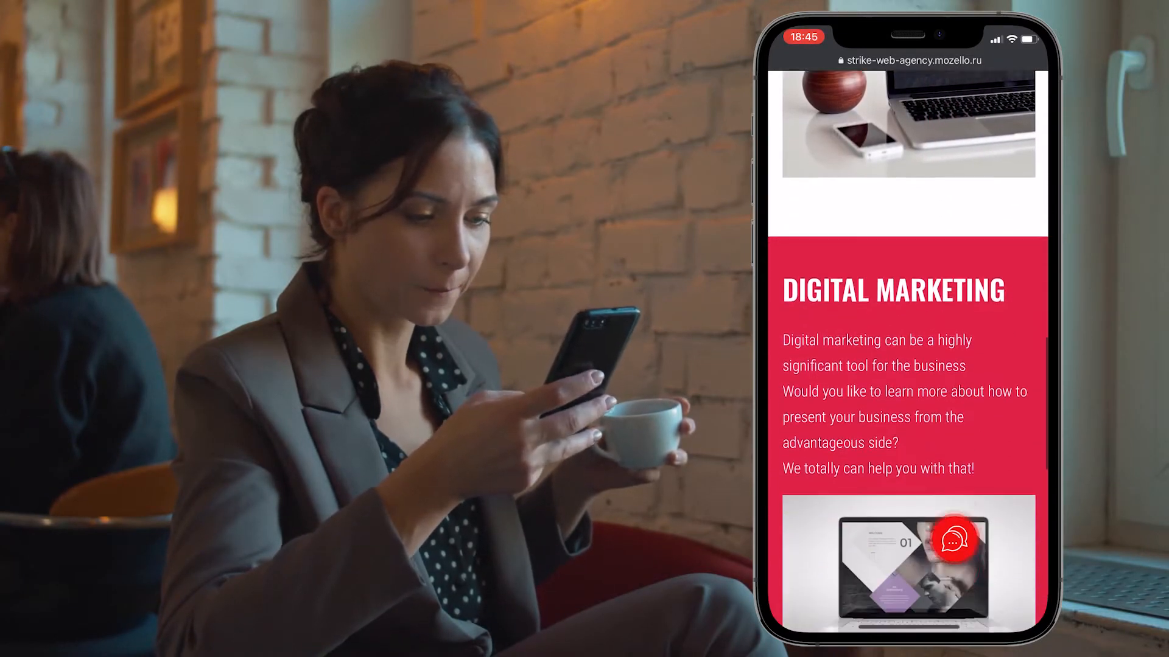
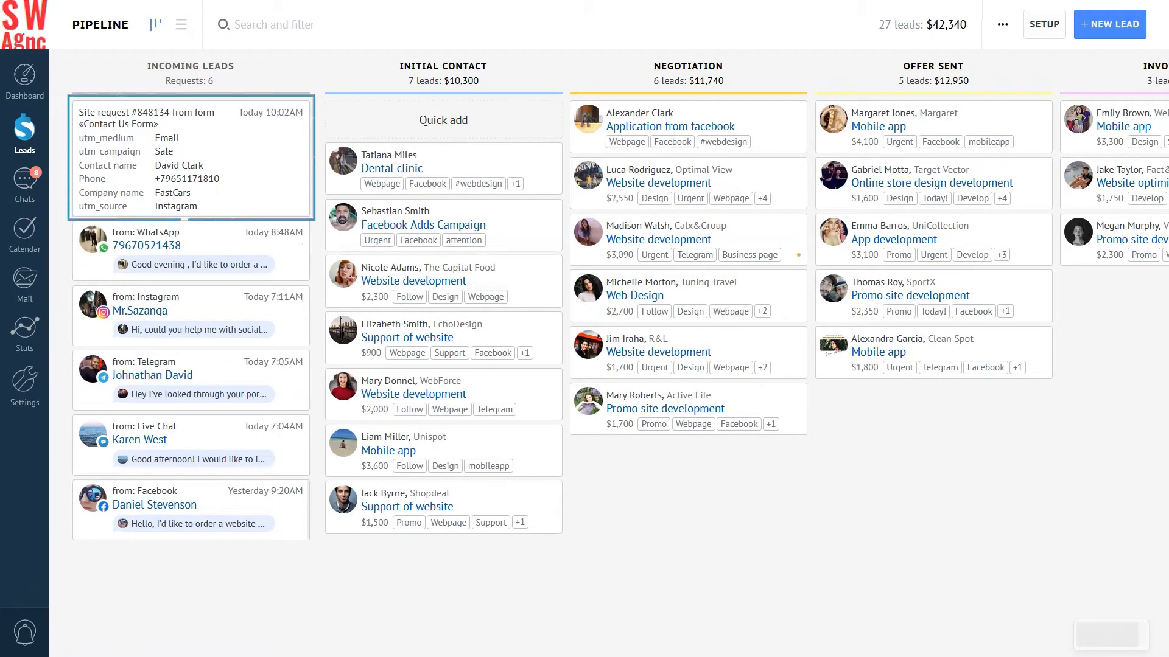
Accept the Contact Us Form site request into Initial contact and open its lead card
{"action": "left_click", "coordinate": [190, 158]}
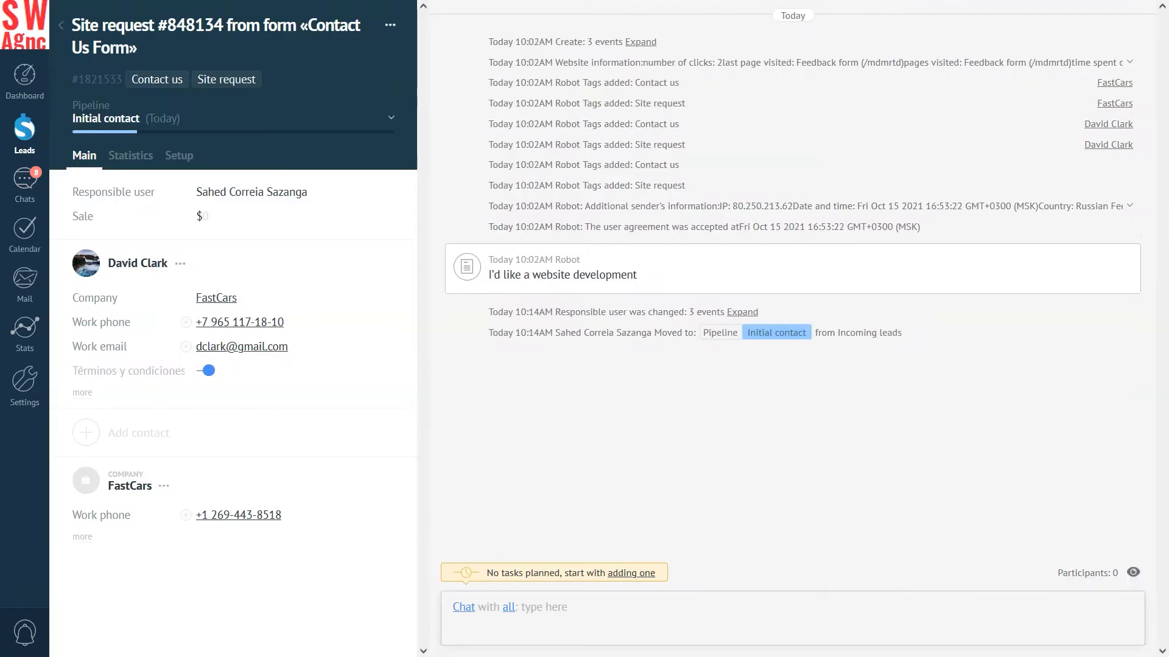
{"action": "left_click", "coordinate": [240, 322]}
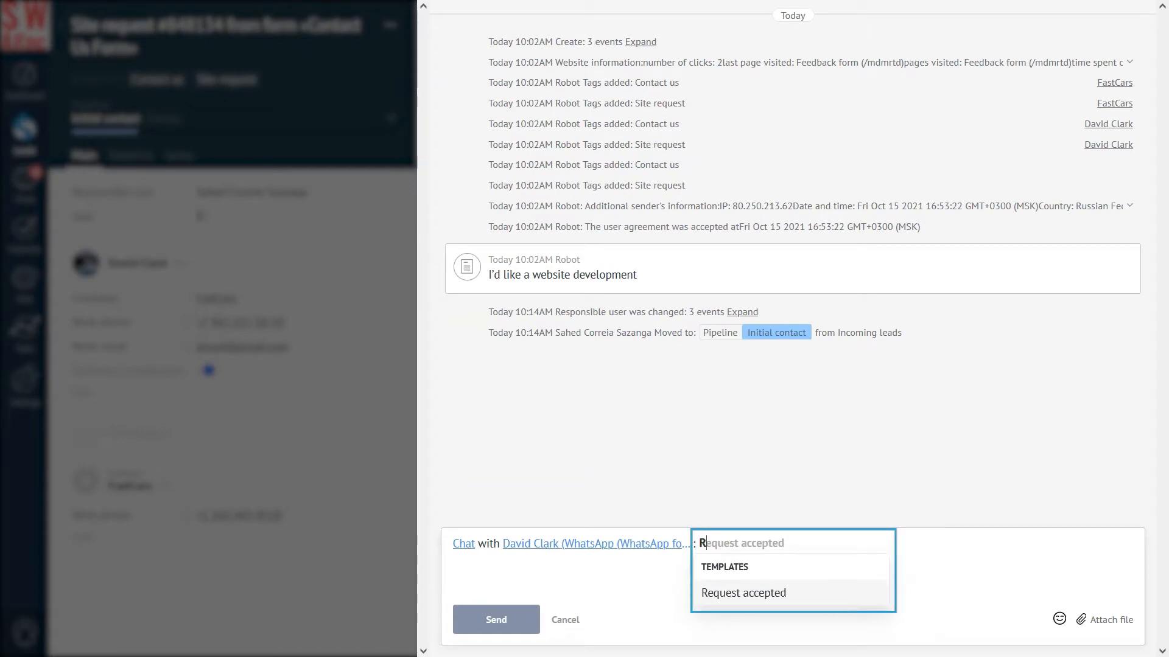
{"action": "left_click", "coordinate": [743, 593]}
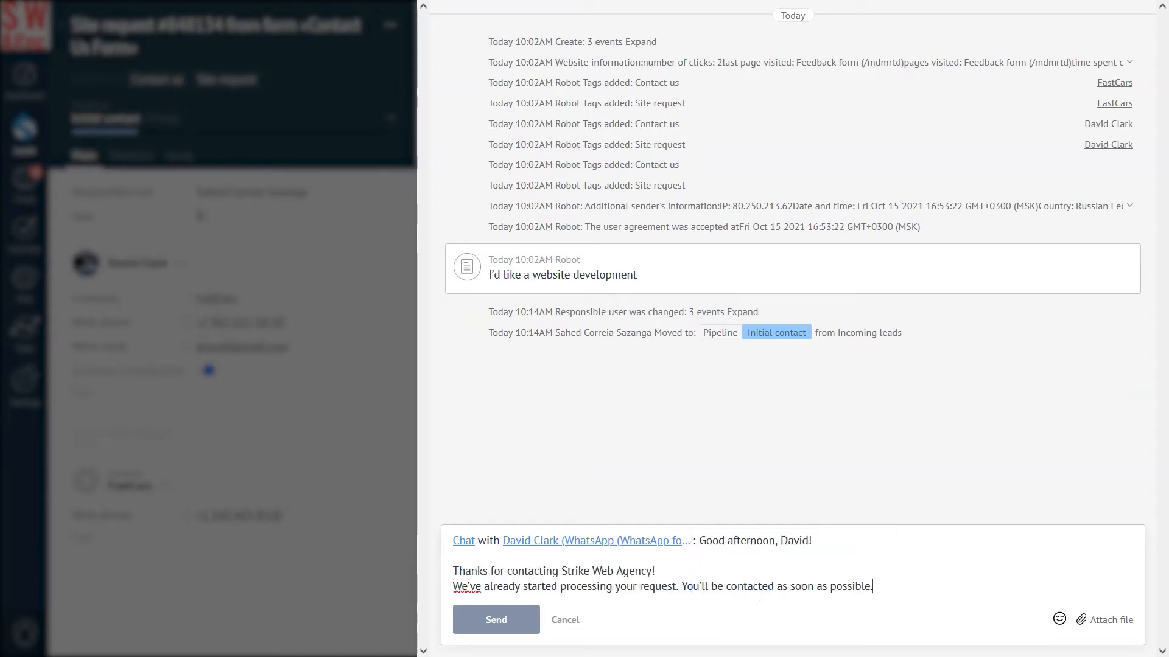
{"action": "left_click", "coordinate": [496, 619]}
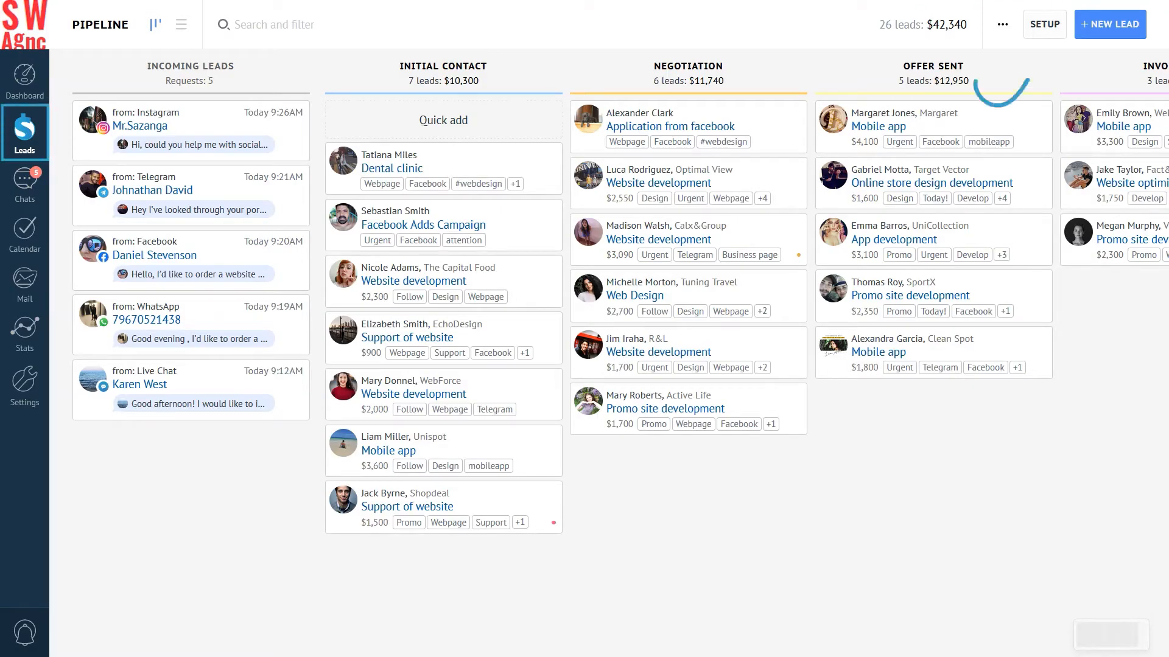
From pipeline Setup, add a new lead source of type amoCRM webform to reach the template chooser
{"action": "left_click", "coordinate": [1043, 24]}
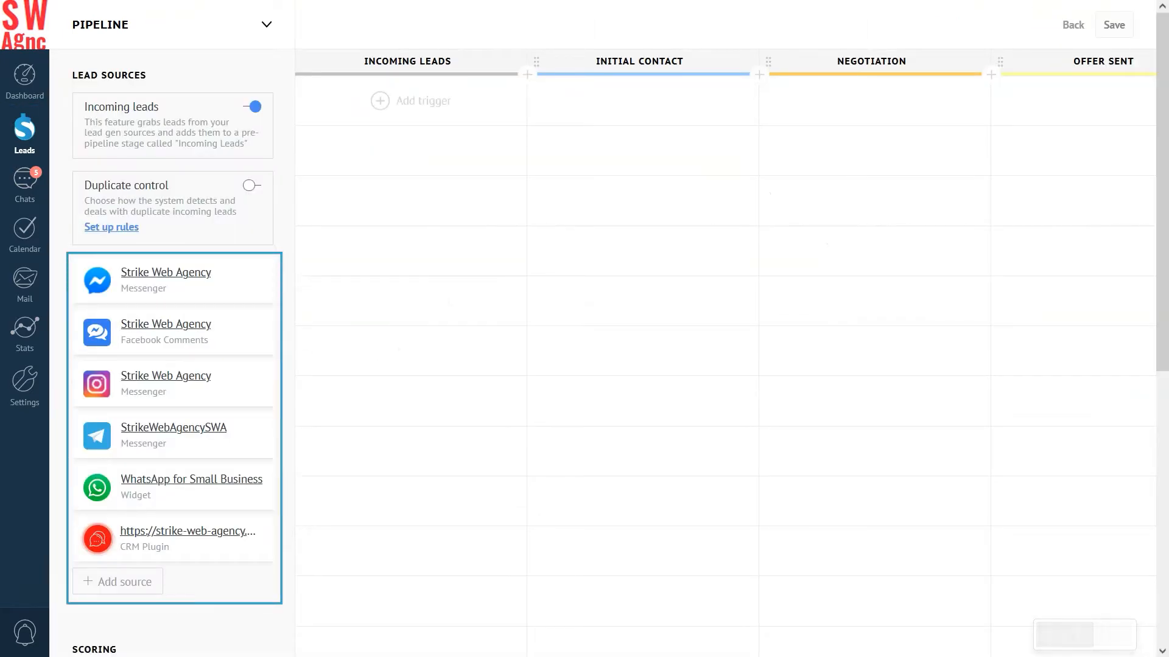
{"action": "left_click", "coordinate": [117, 582]}
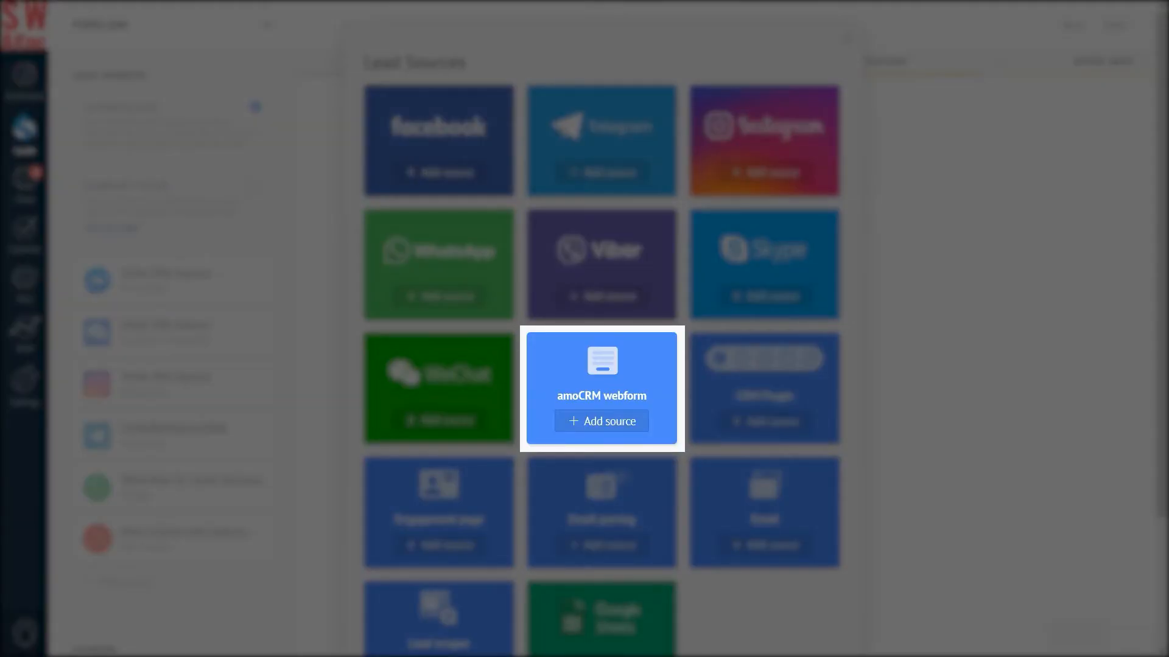
{"action": "left_click", "coordinate": [600, 421]}
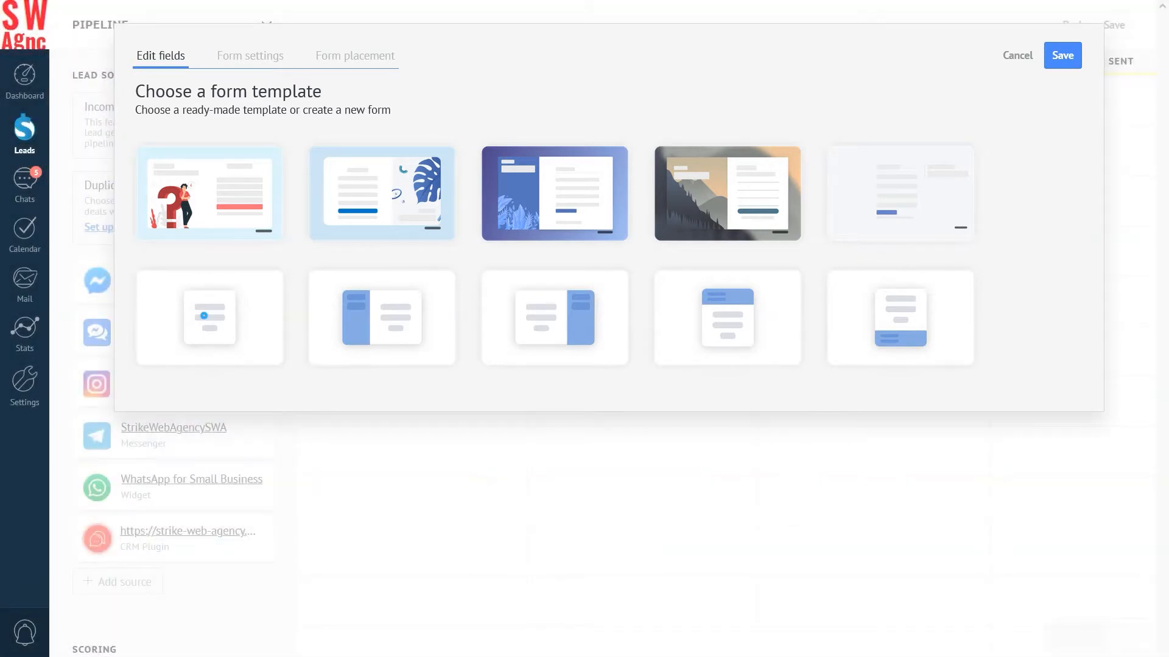
Choose the plain single-column template with full name, phone, email and note fields
{"action": "left_click", "coordinate": [381, 194]}
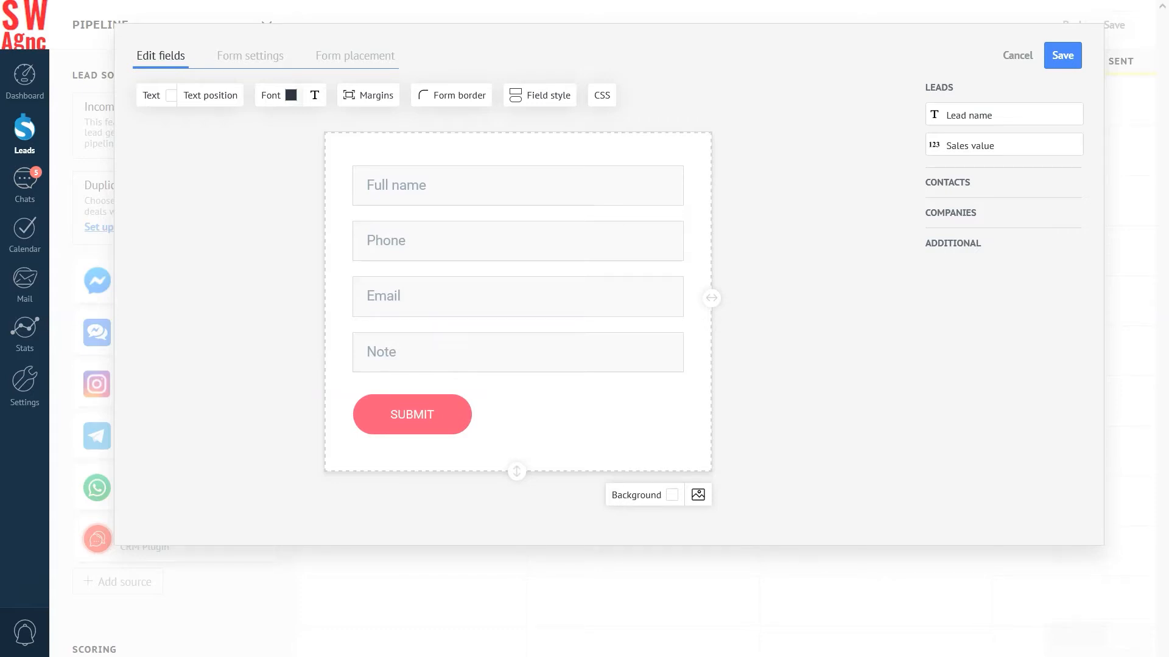
Review the form's font colour, margin and border options, then show the Companies field list
{"action": "left_click", "coordinate": [291, 95]}
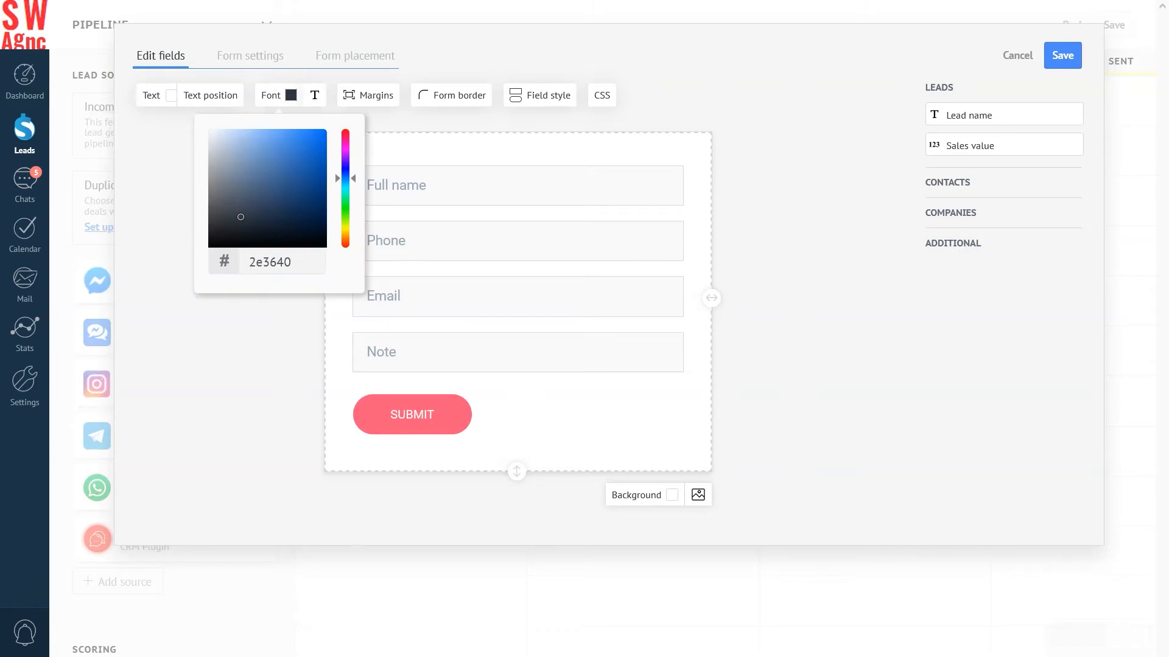
{"action": "left_click", "coordinate": [368, 95]}
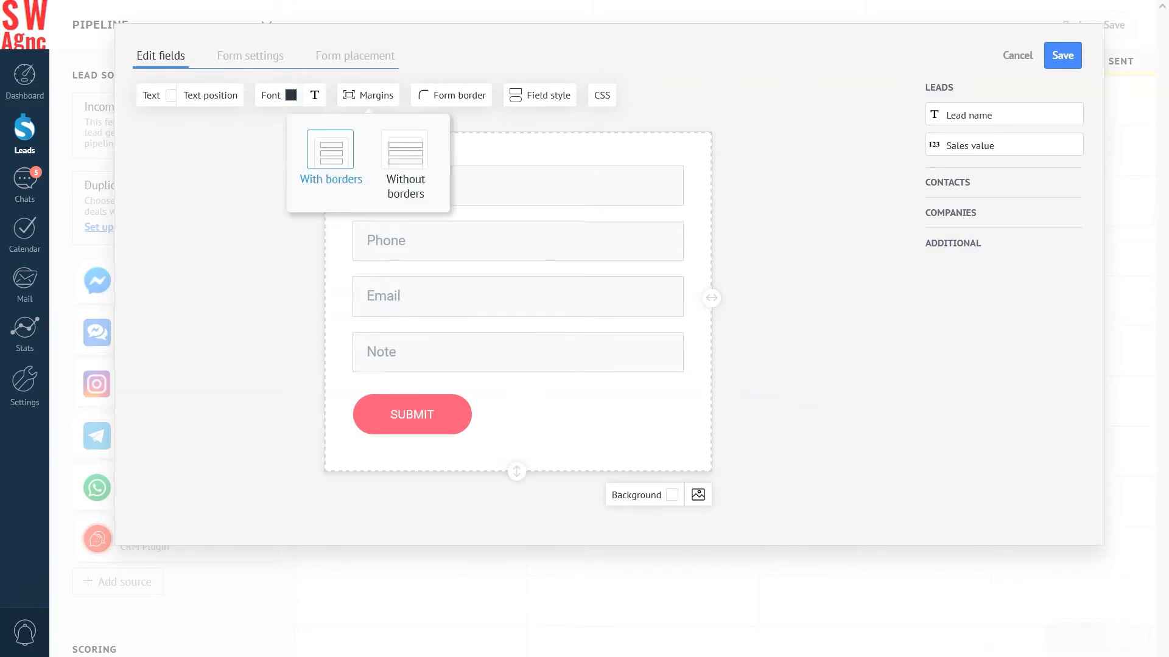
{"action": "left_click", "coordinate": [453, 95]}
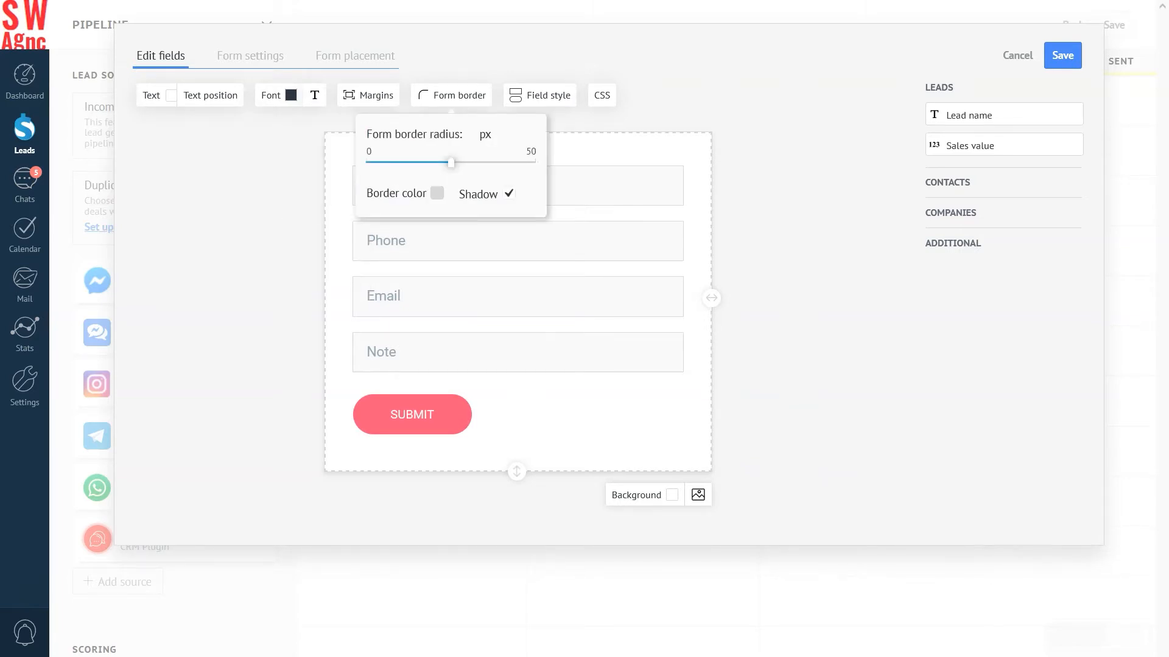
{"action": "left_click", "coordinate": [602, 95]}
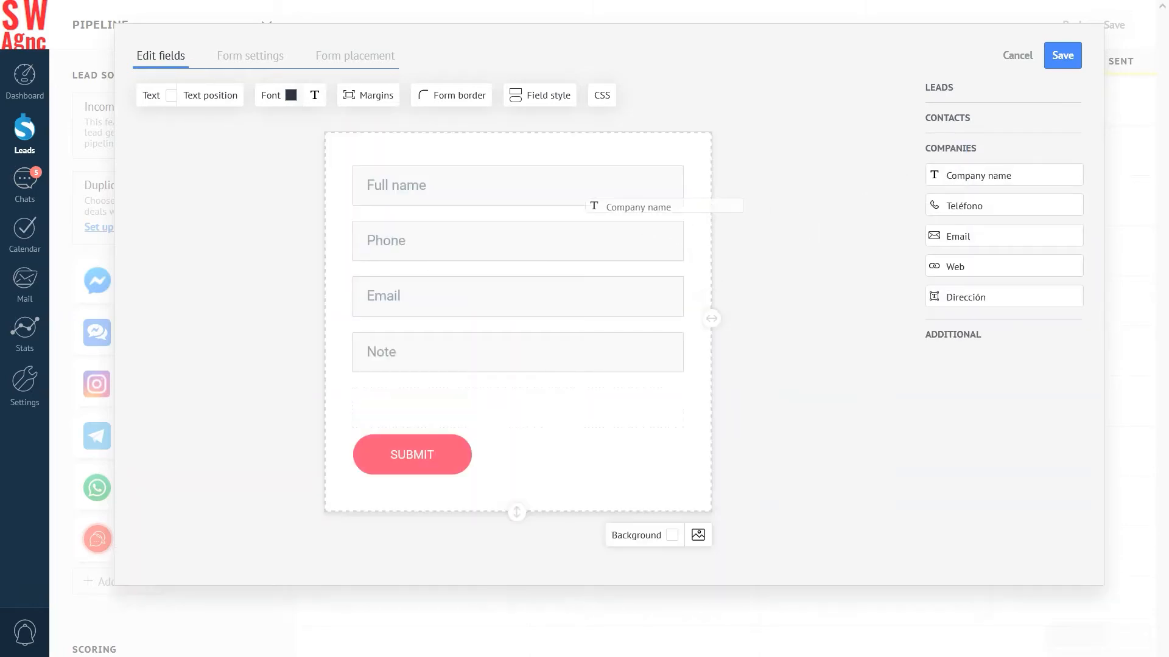
Add Company name and Company phone fields with a user-terms checkbox, and make the submit button red
{"action": "left_click", "coordinate": [412, 454]}
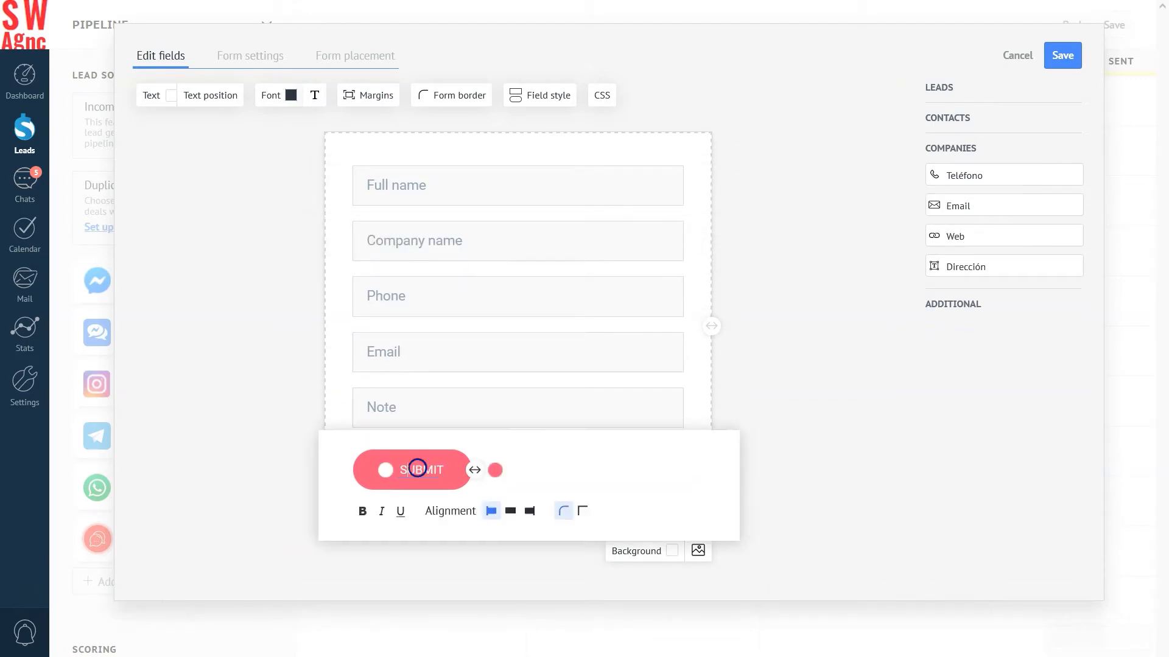
{"action": "left_click", "coordinate": [496, 470]}
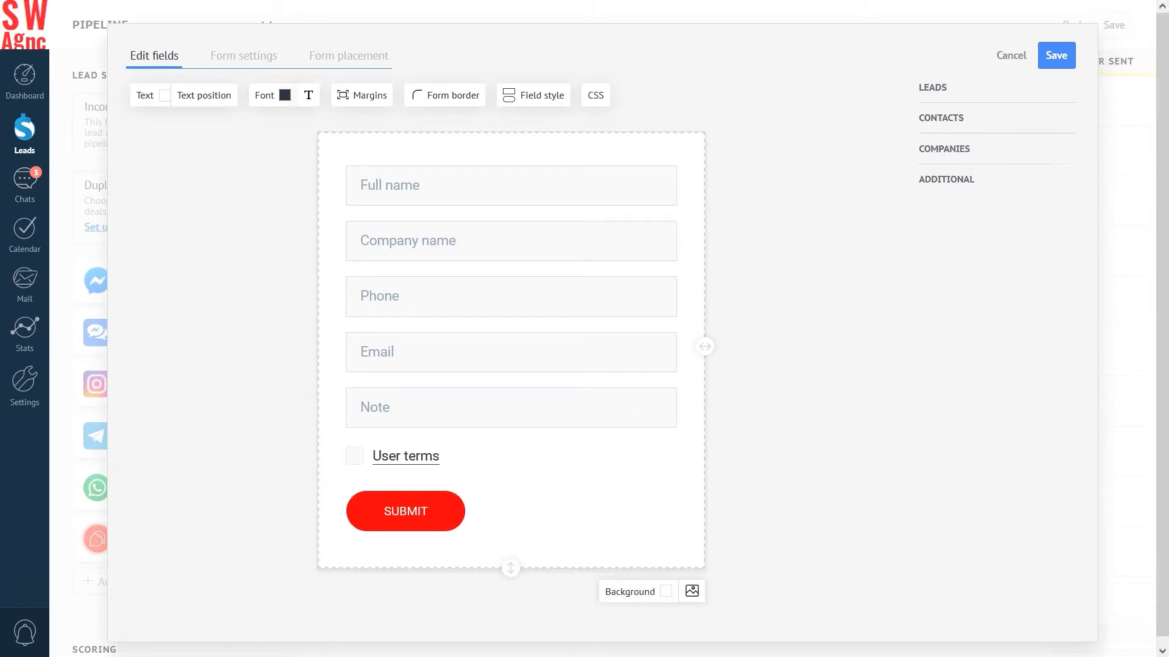
{"action": "left_click", "coordinate": [943, 148]}
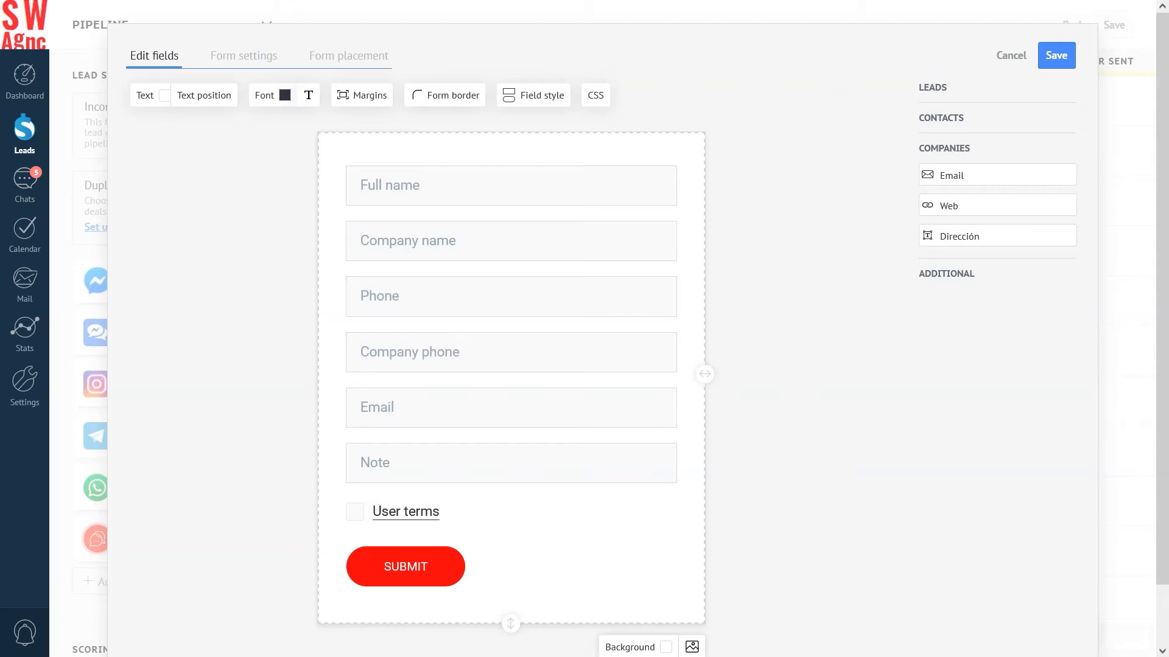
{"action": "left_click", "coordinate": [404, 566]}
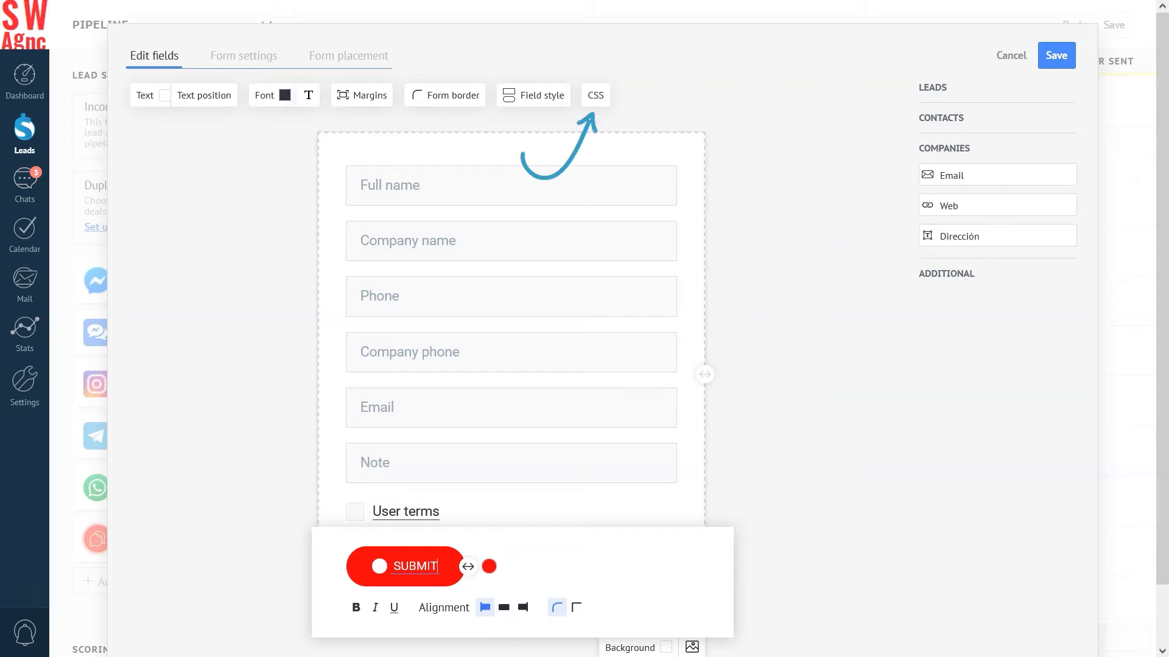
Check the custom CSS box, save the form layout and move to Form settings
{"action": "left_click", "coordinate": [595, 95]}
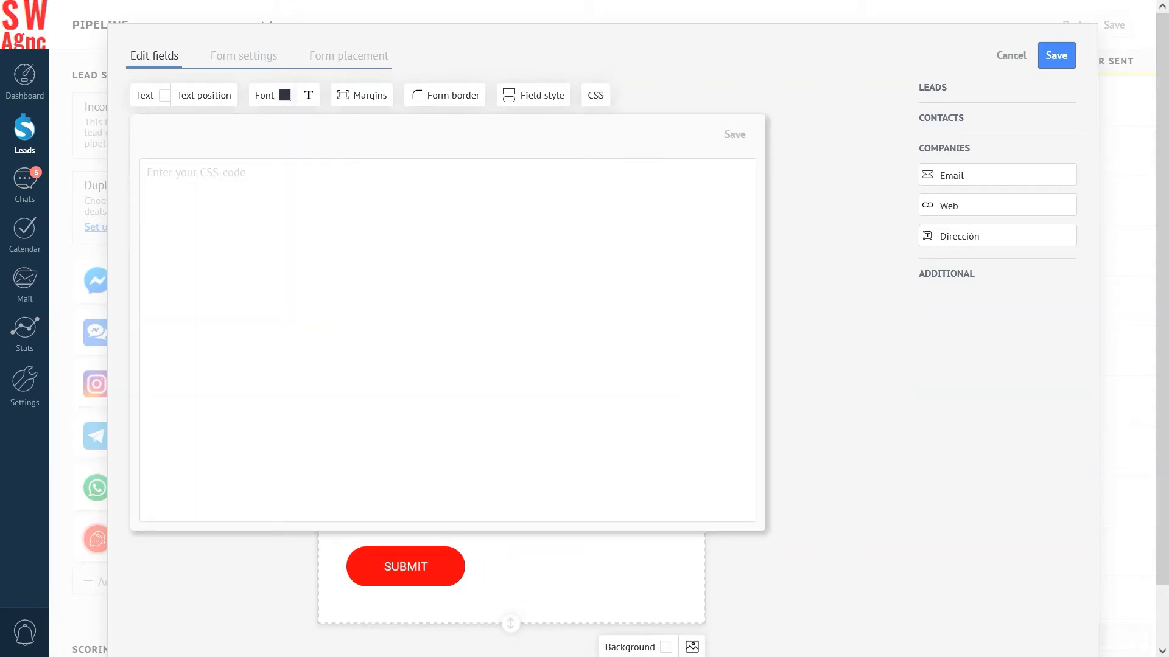
{"action": "left_click", "coordinate": [1055, 55]}
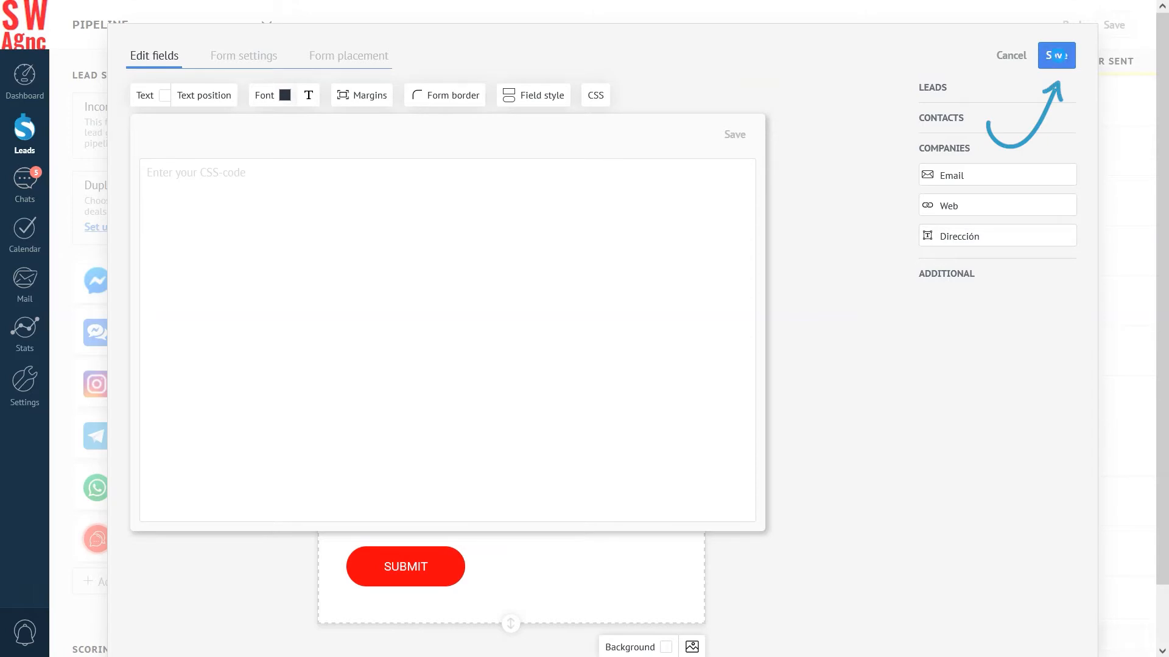
{"action": "left_click", "coordinate": [1056, 55]}
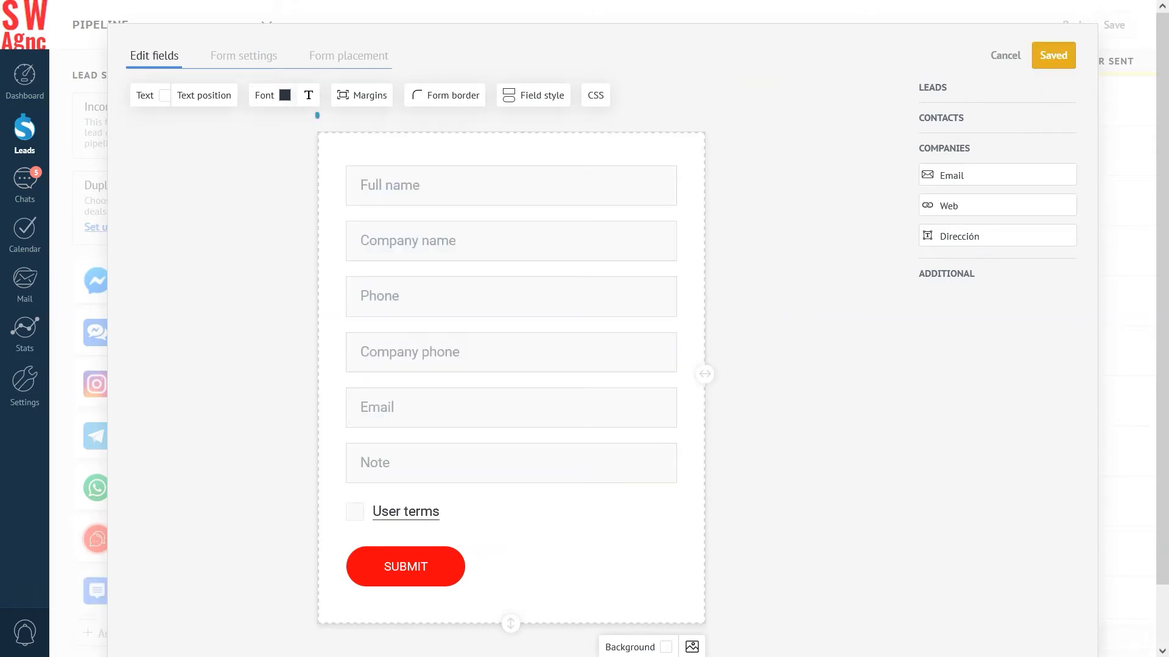
{"action": "left_click", "coordinate": [249, 55]}
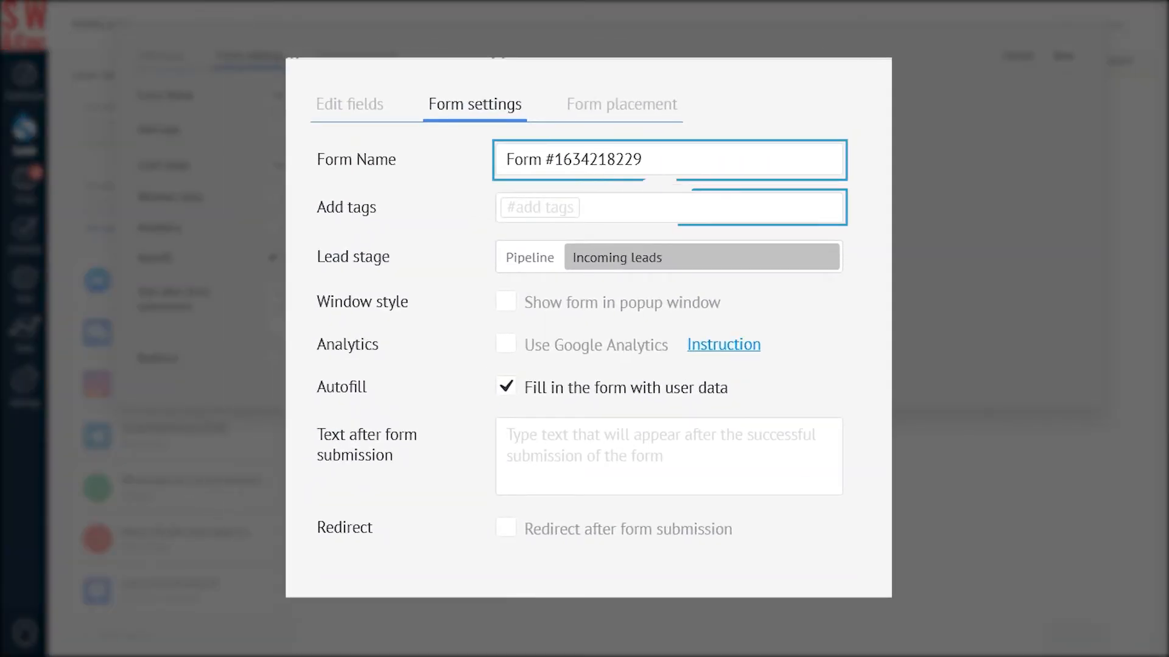
Name the form 'Contact Us Form', tag its leads 'Contact us' and keep Incoming leads as the stage
{"action": "left_click", "coordinate": [667, 257]}
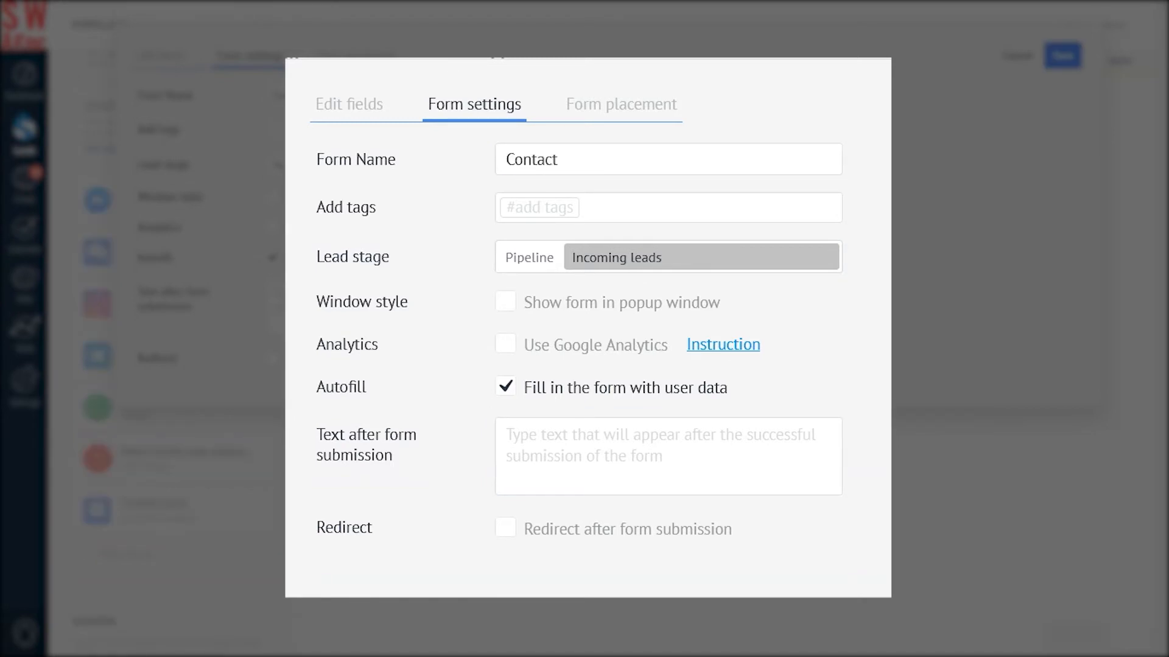
{"action": "type", "text": "Us Form"}
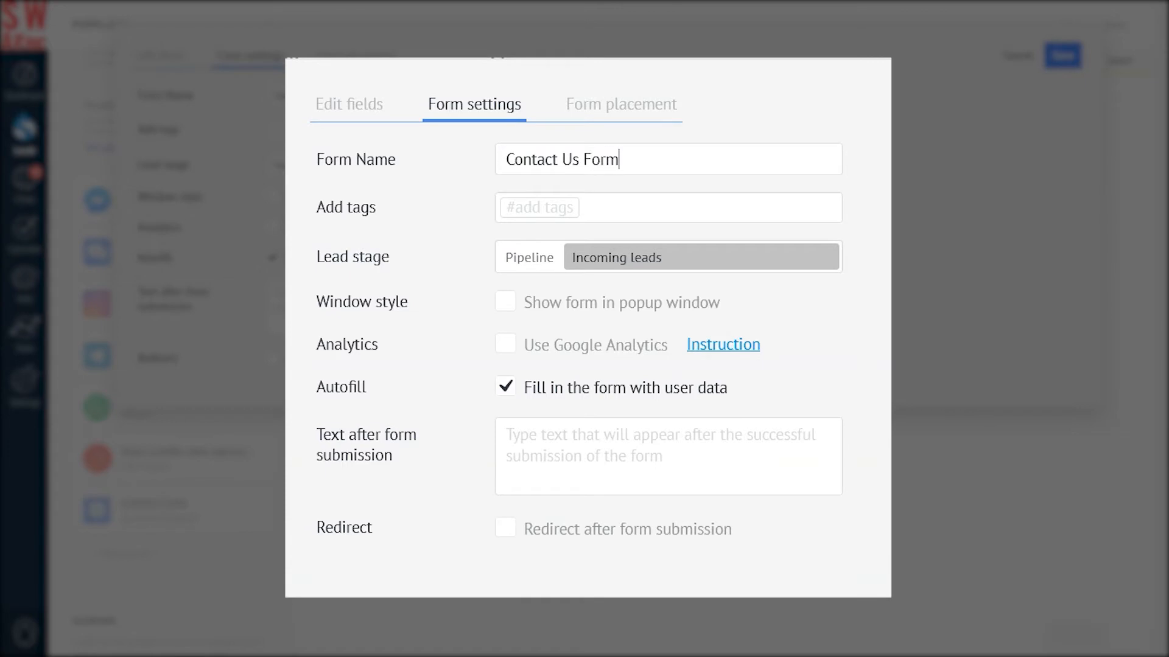
{"action": "type", "text": "Co"}
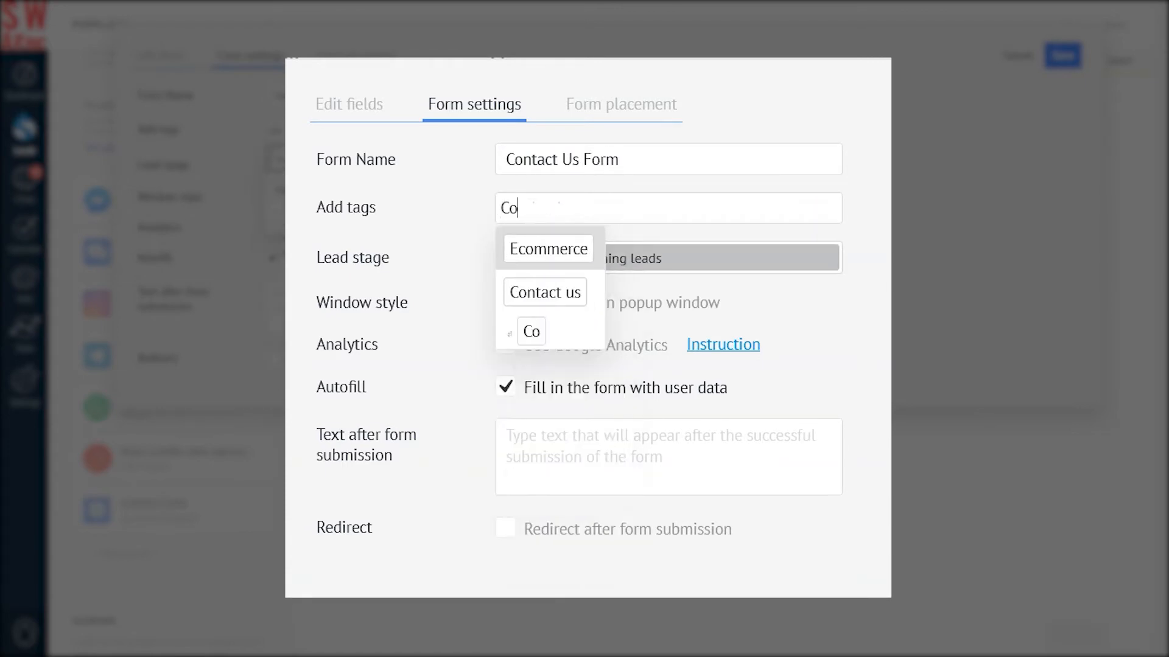
{"action": "left_click", "coordinate": [545, 291]}
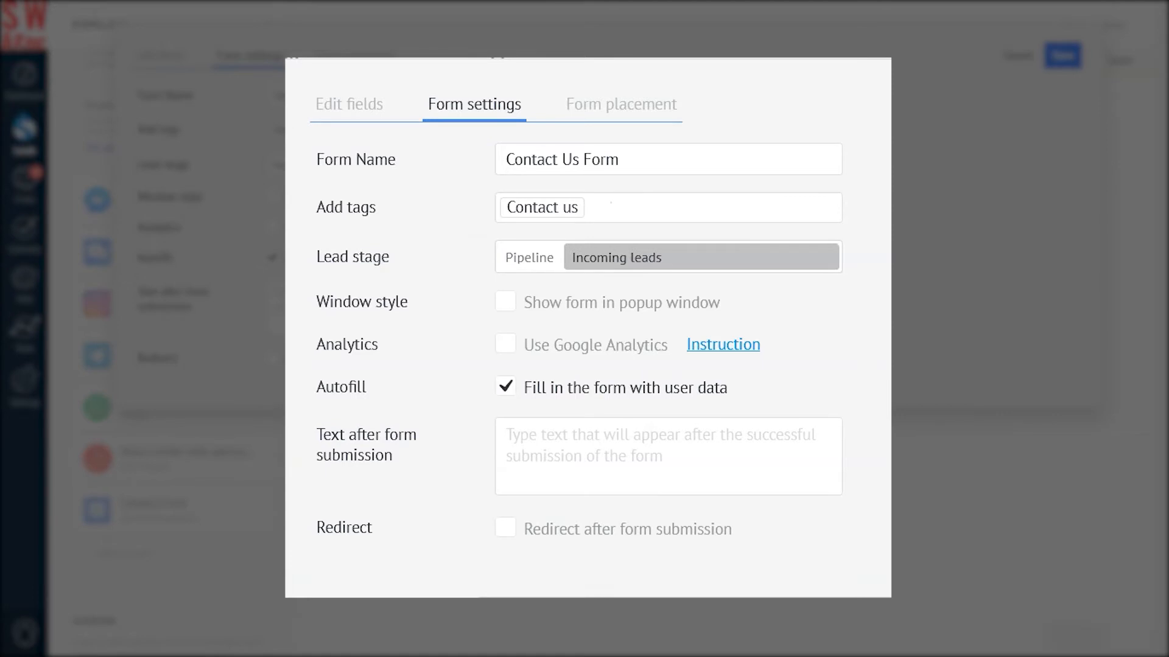
{"action": "left_click", "coordinate": [699, 257]}
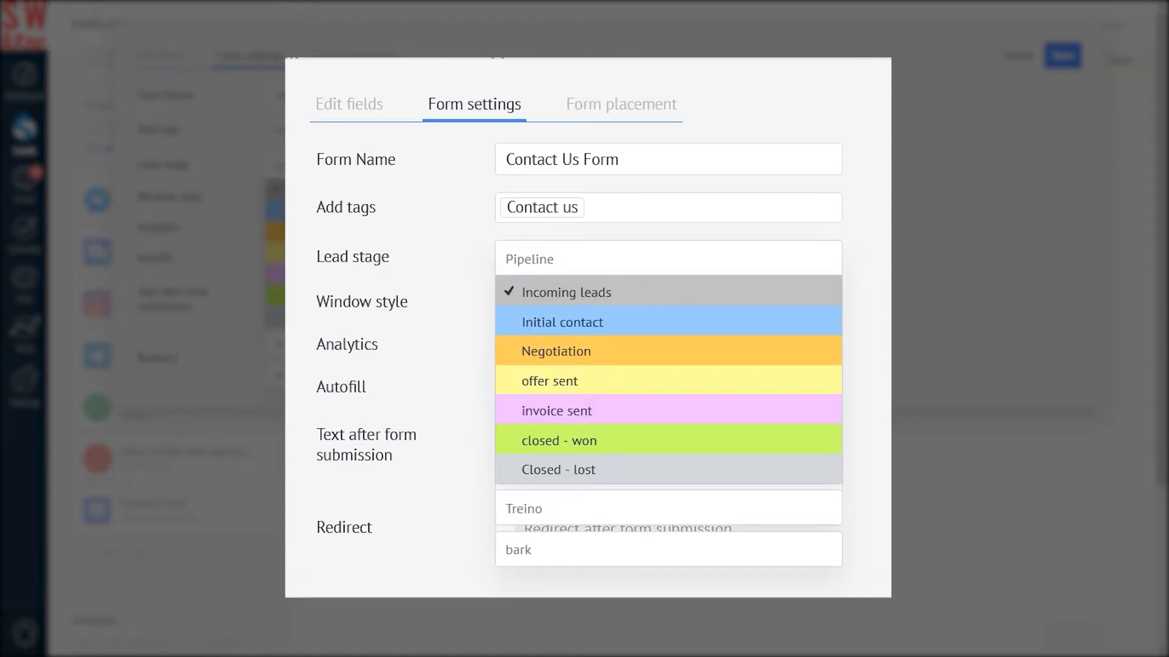
{"action": "left_click", "coordinate": [565, 291]}
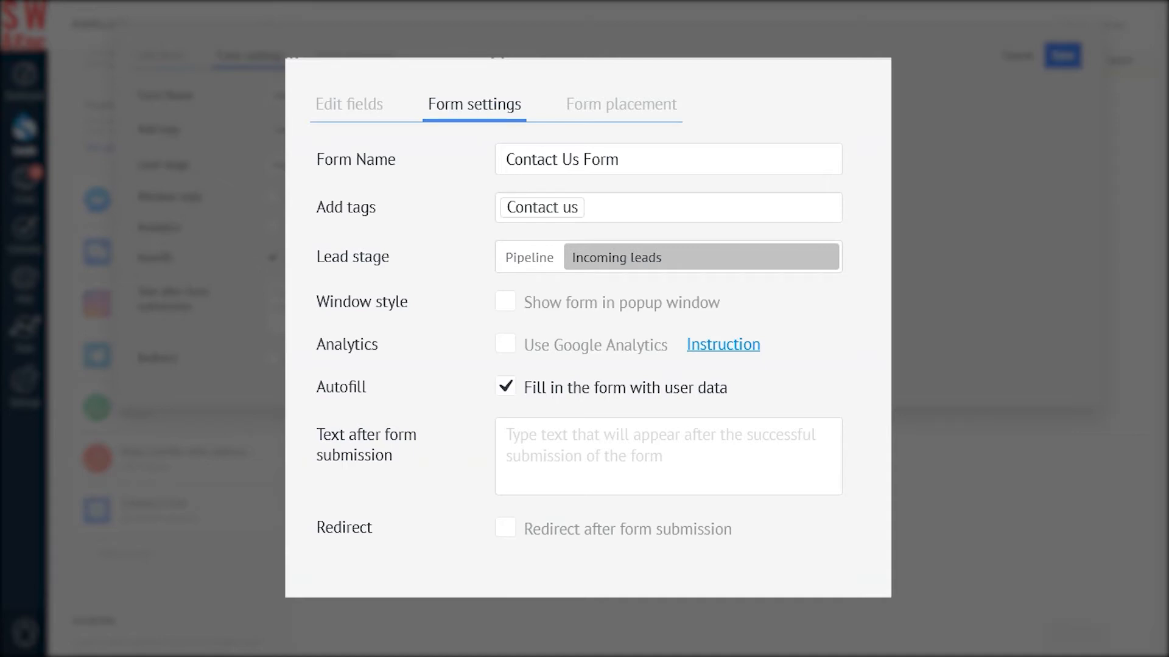
Relabel the popup button 'Contact Us' in red and enable Google Analytics tracking for the form
{"action": "left_click", "coordinate": [505, 302]}
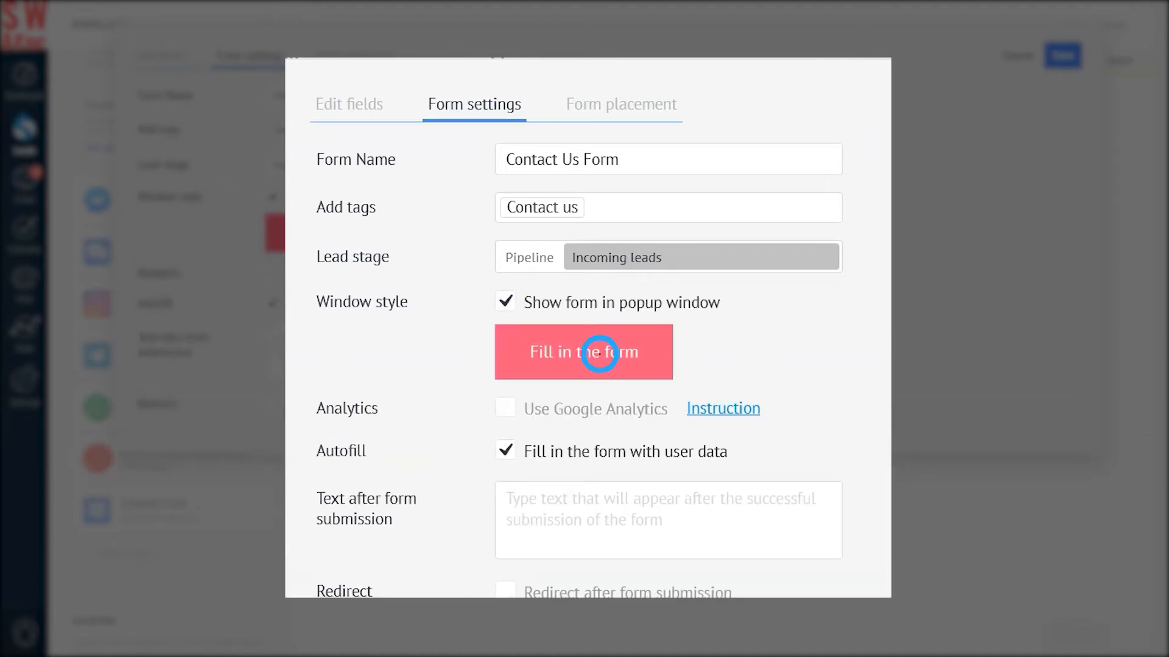
{"action": "left_click", "coordinate": [583, 352]}
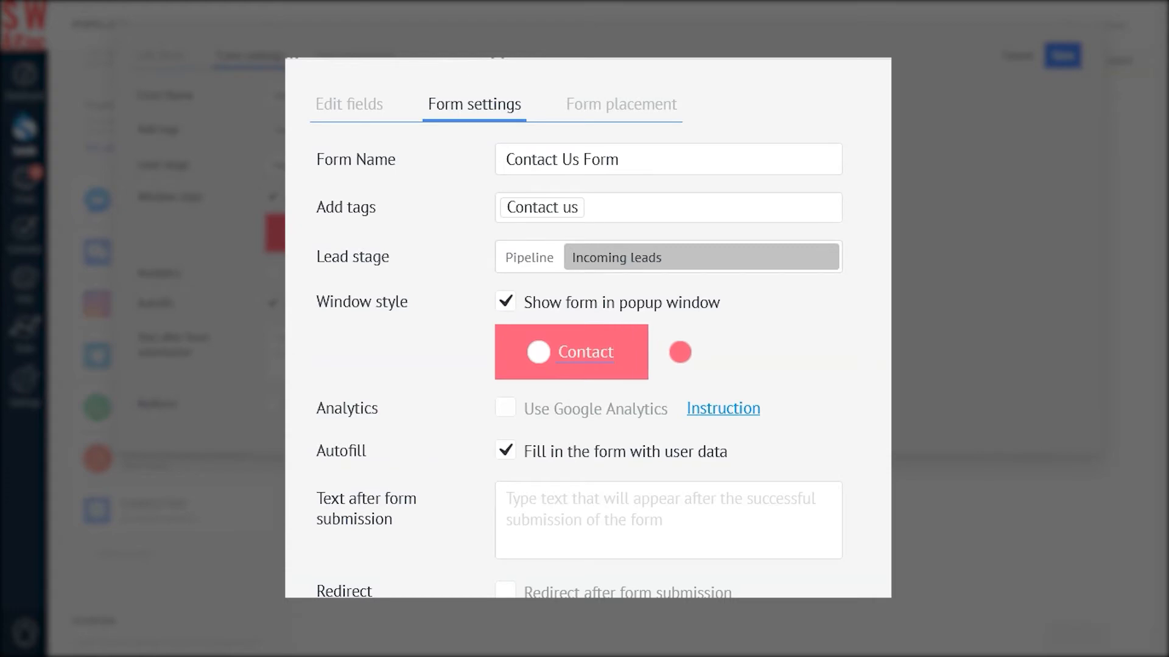
{"action": "left_click", "coordinate": [679, 352]}
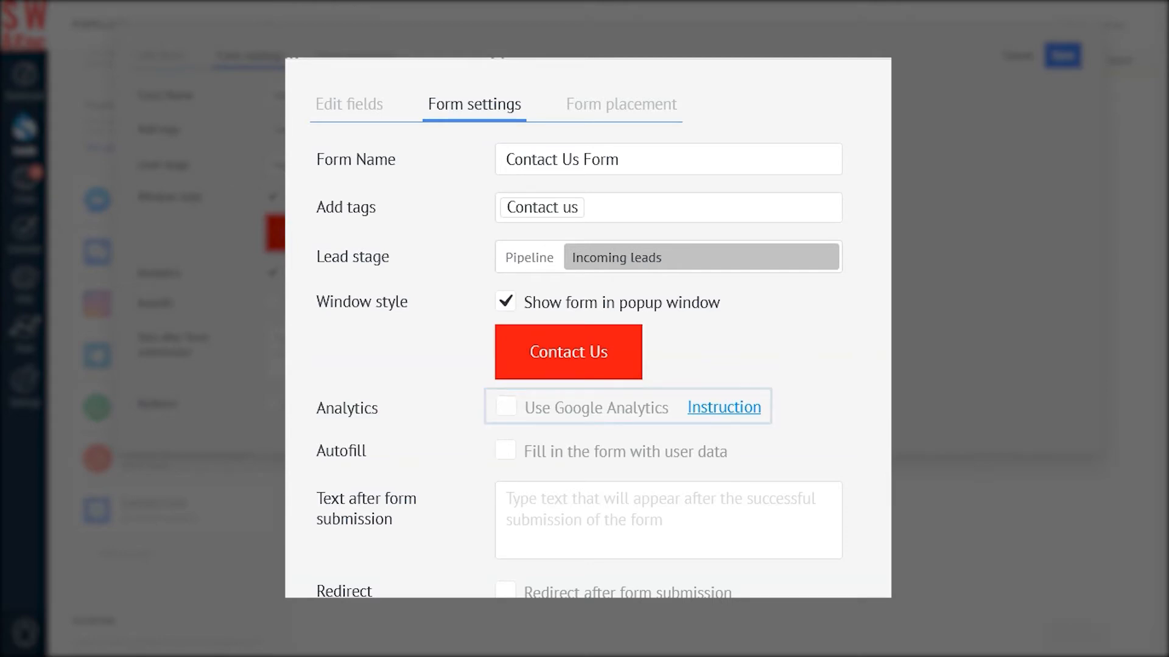
{"action": "left_click", "coordinate": [505, 408]}
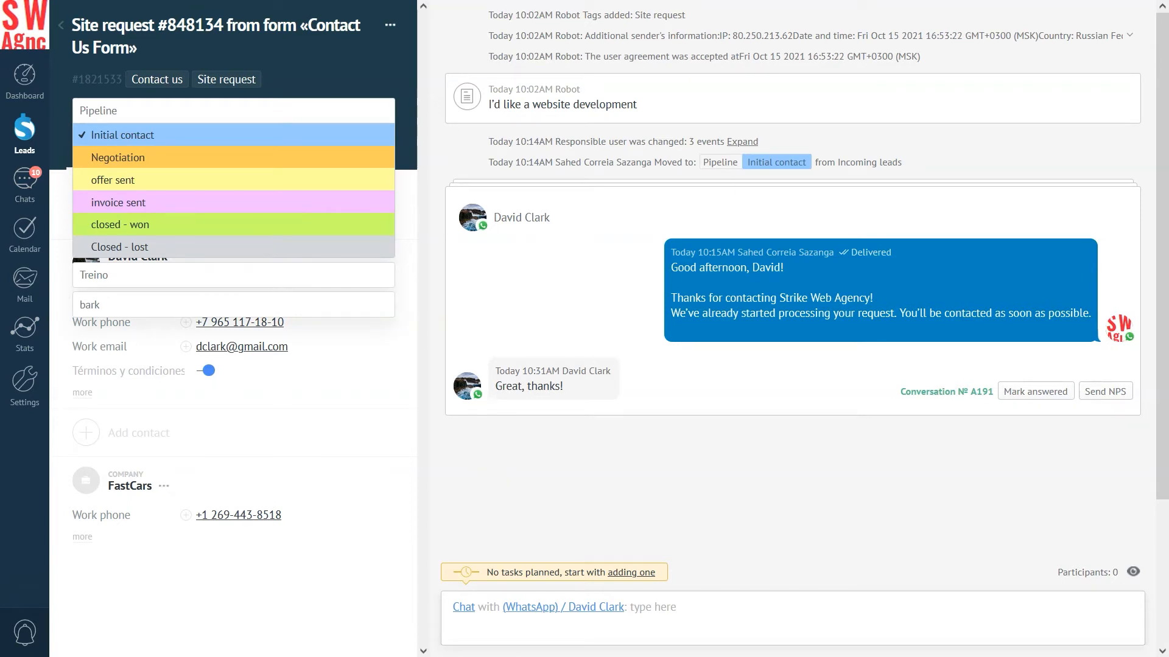
Move the form's lead to the closed - won stage and save it
{"action": "left_click", "coordinate": [121, 224]}
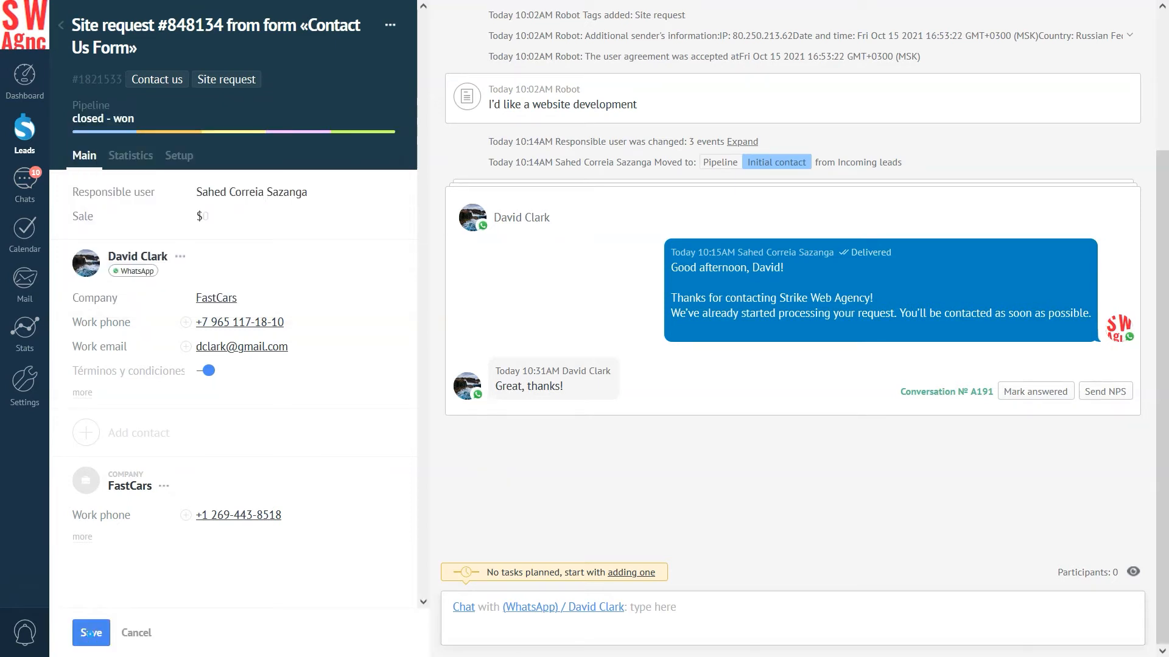
{"action": "left_click", "coordinate": [91, 633]}
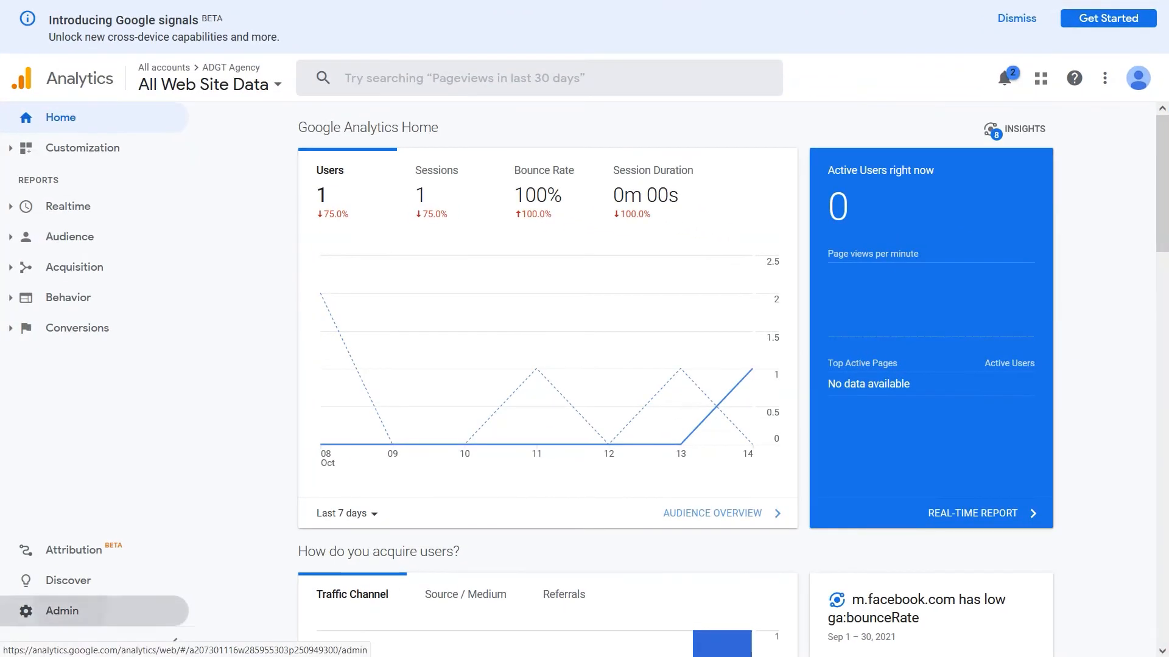
Start a new goal from Admin > Goals for the All Web Site Data view
{"action": "left_click", "coordinate": [61, 610]}
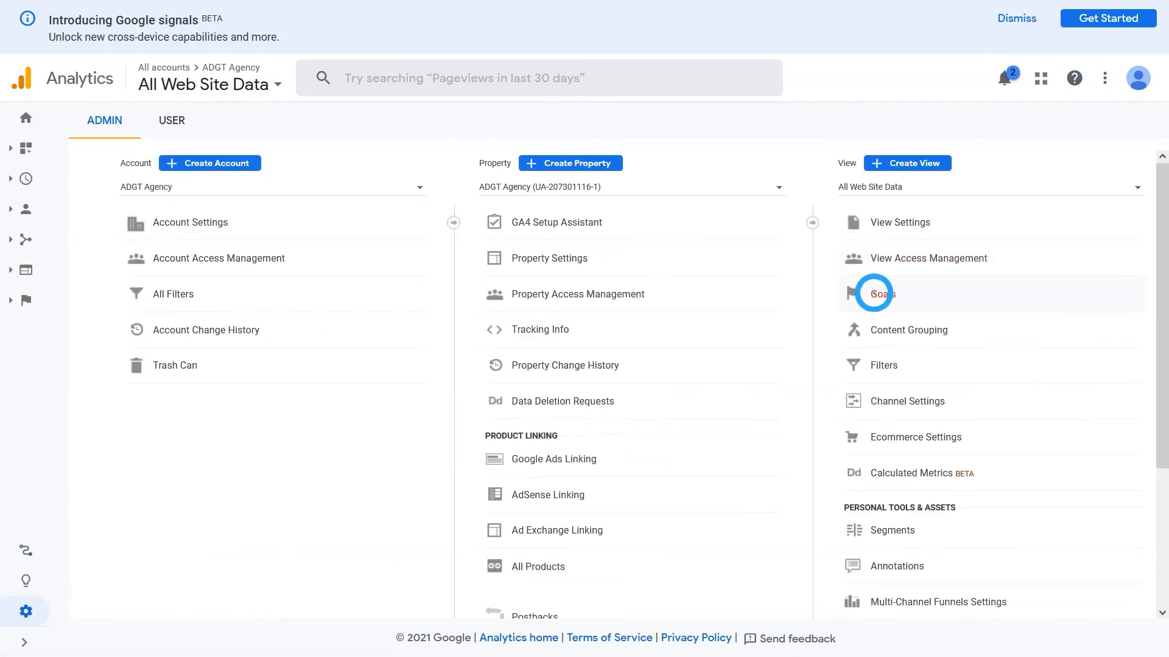
{"action": "left_click", "coordinate": [879, 294]}
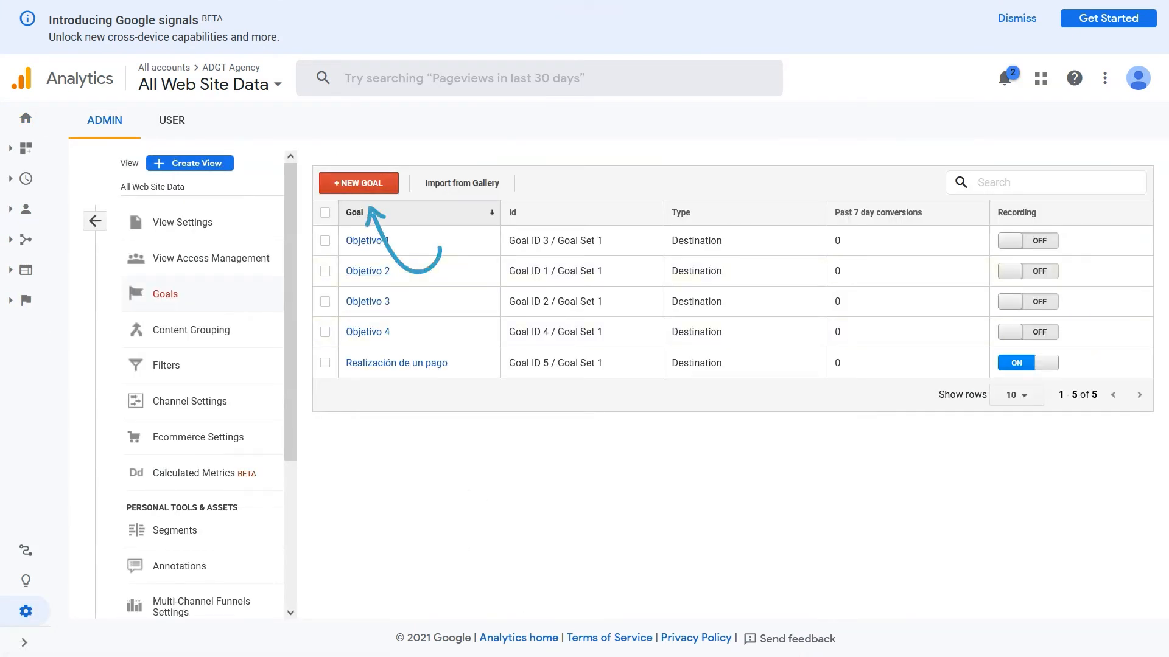
{"action": "left_click", "coordinate": [358, 182]}
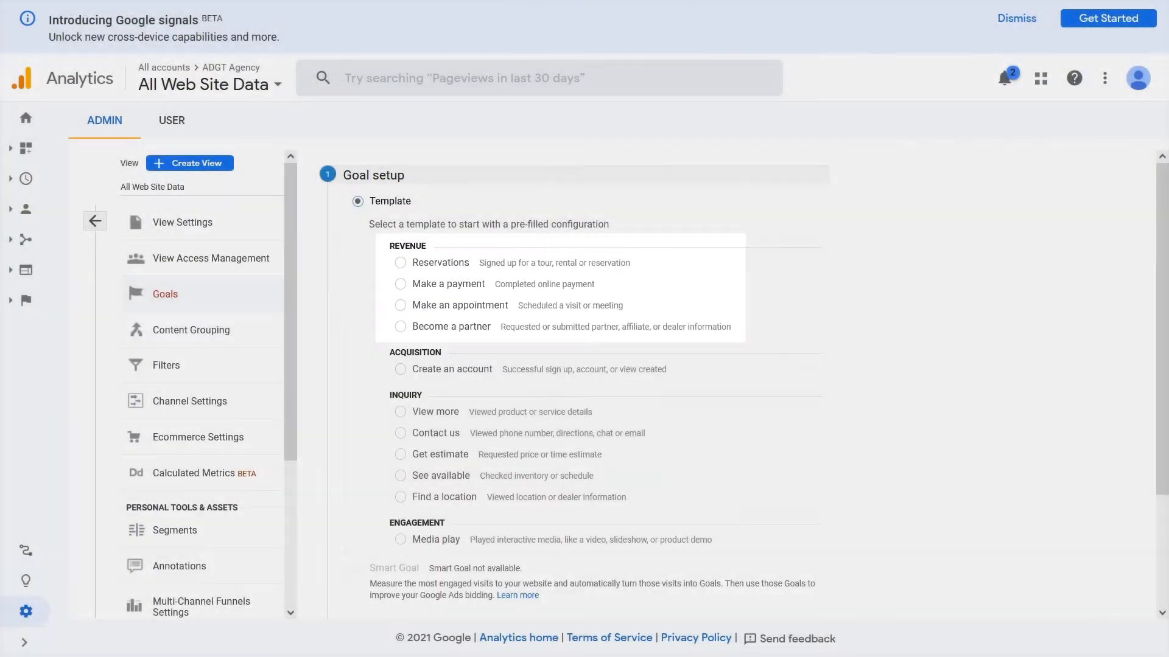
Create a Make a payment destination goal matching amocrm/payment
{"action": "left_click", "coordinate": [401, 277]}
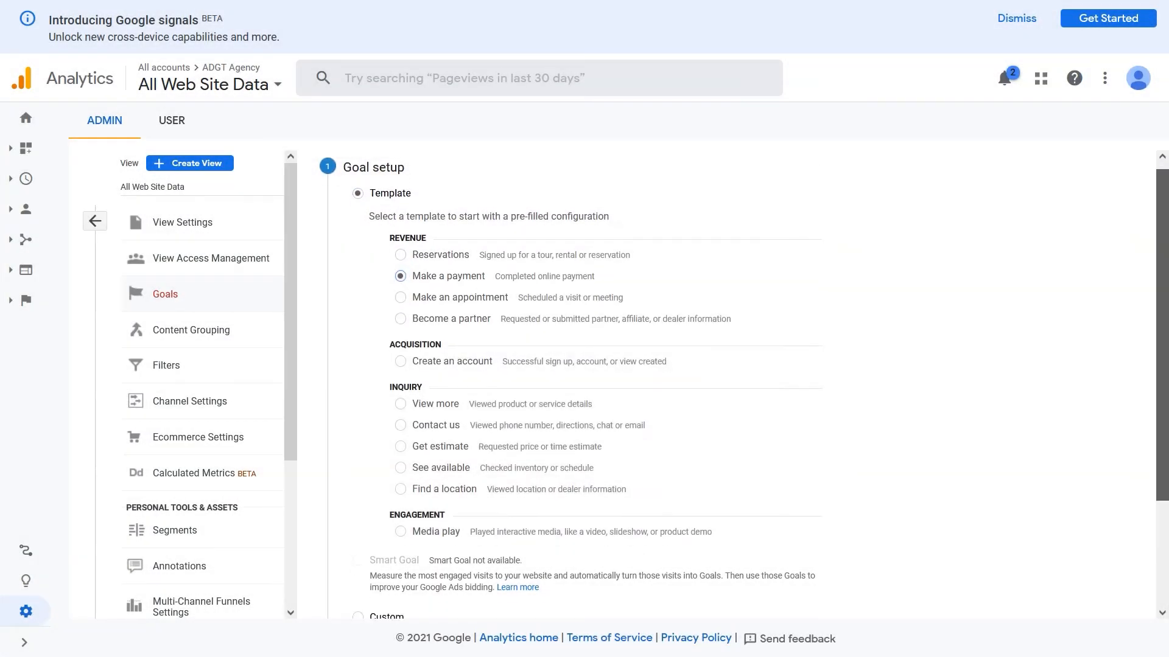
{"action": "scroll", "scroll_direction": "down", "scroll_amount": 3}
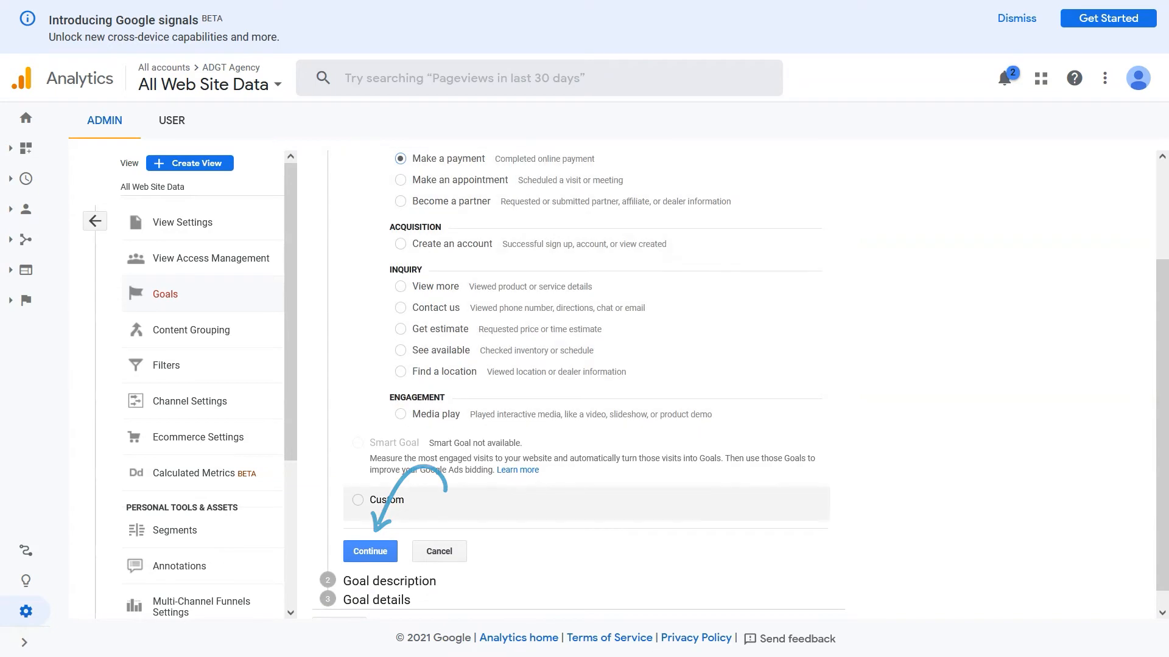
{"action": "left_click", "coordinate": [370, 552]}
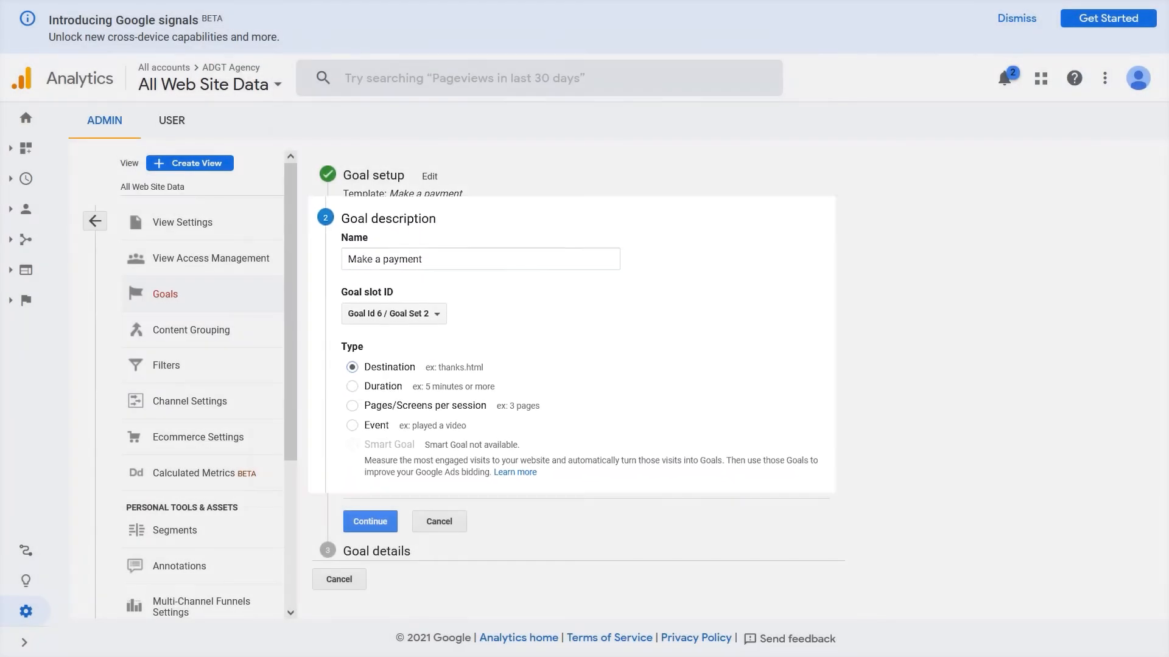
{"action": "left_click", "coordinate": [371, 521]}
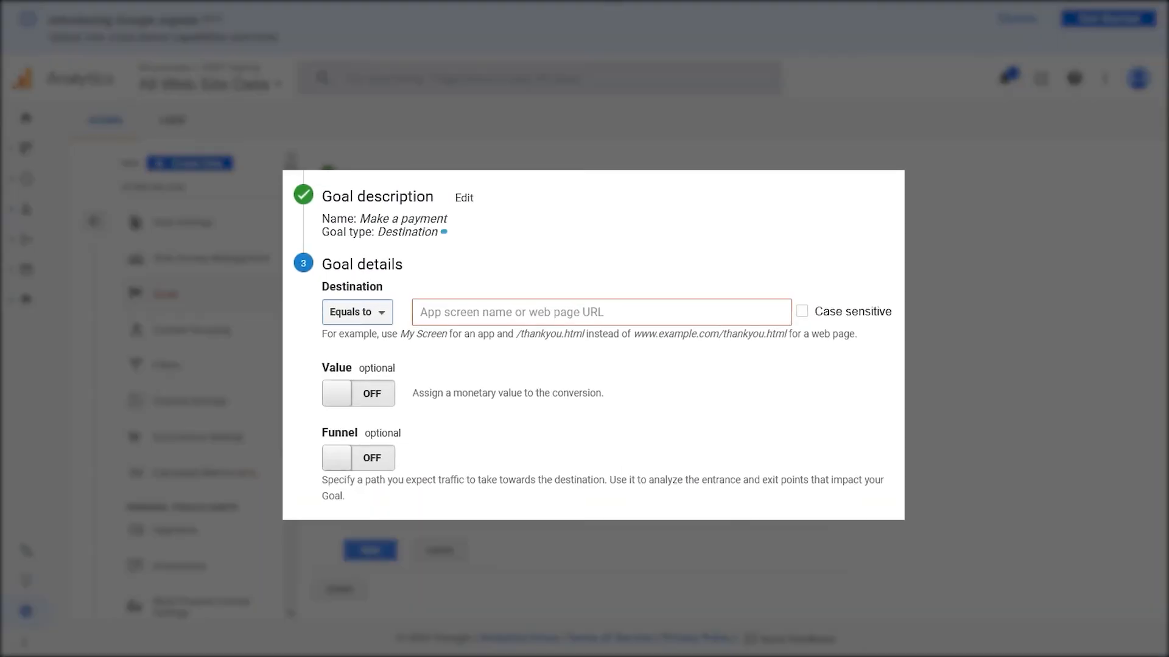
{"action": "left_click", "coordinate": [357, 312]}
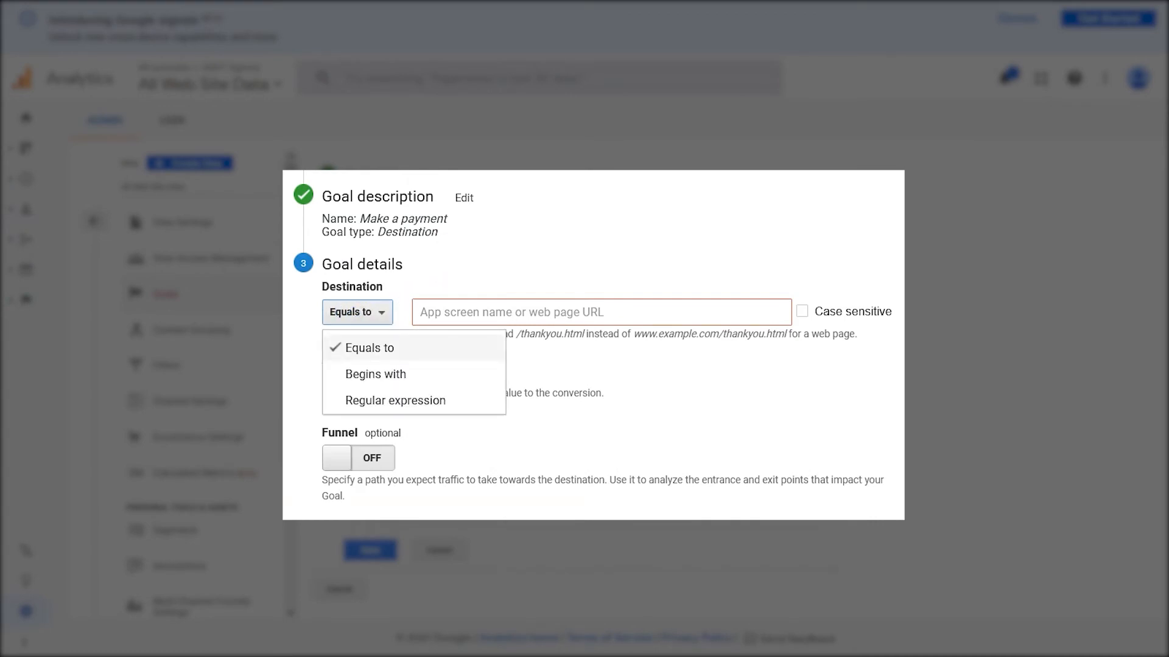
{"action": "type", "text": "amo"}
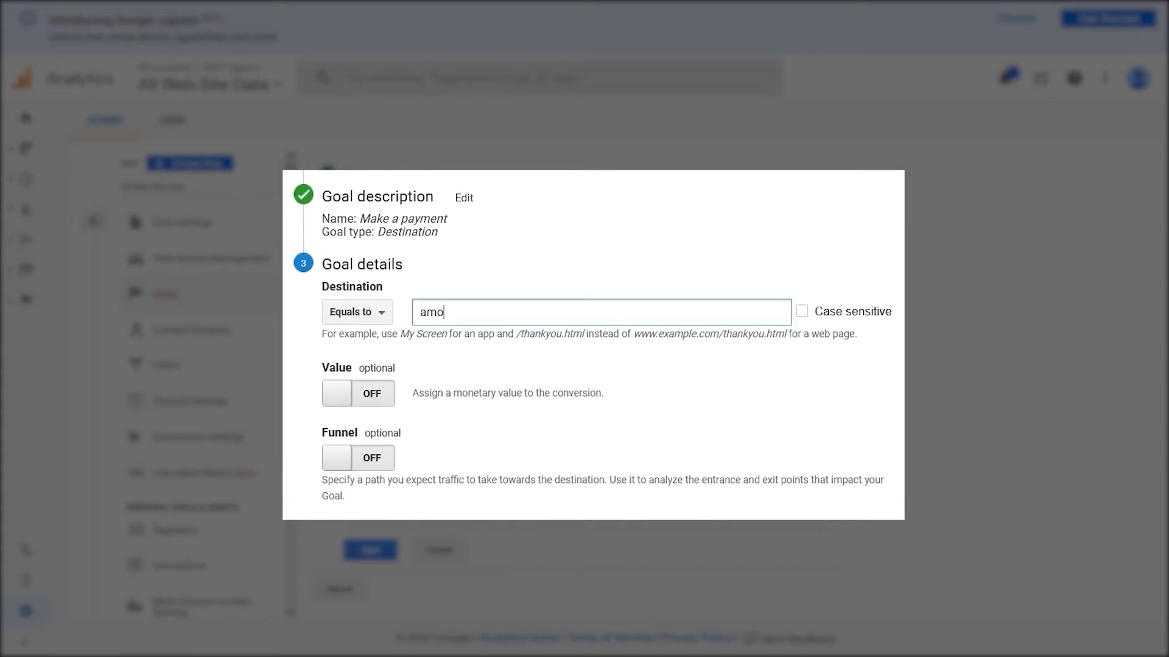
{"action": "type", "text": "crm/payment"}
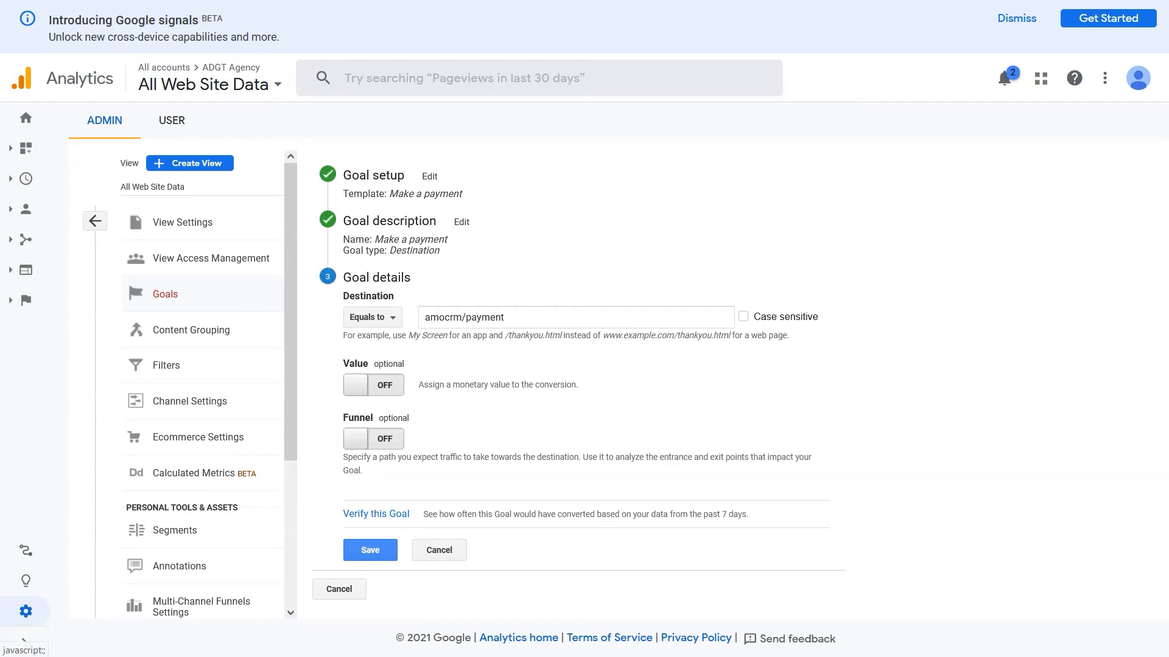
Turn the funnel on and add a 'submitted a form' step pointing to amocrm/for..
{"action": "left_click", "coordinate": [373, 439]}
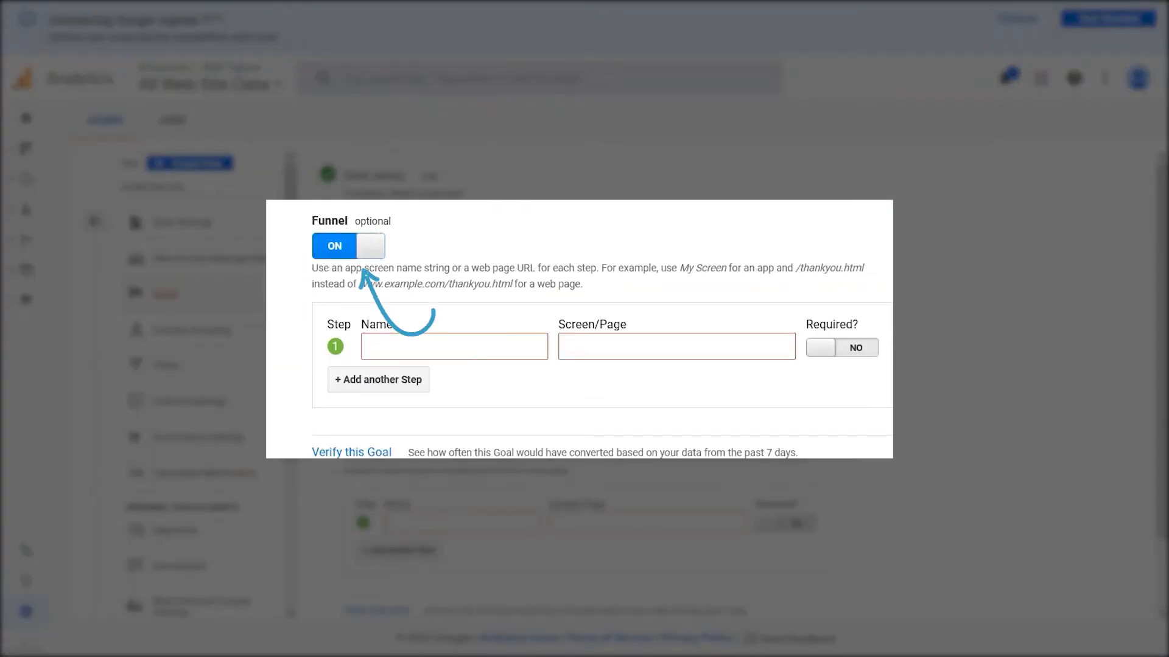
{"action": "type", "text": "su"}
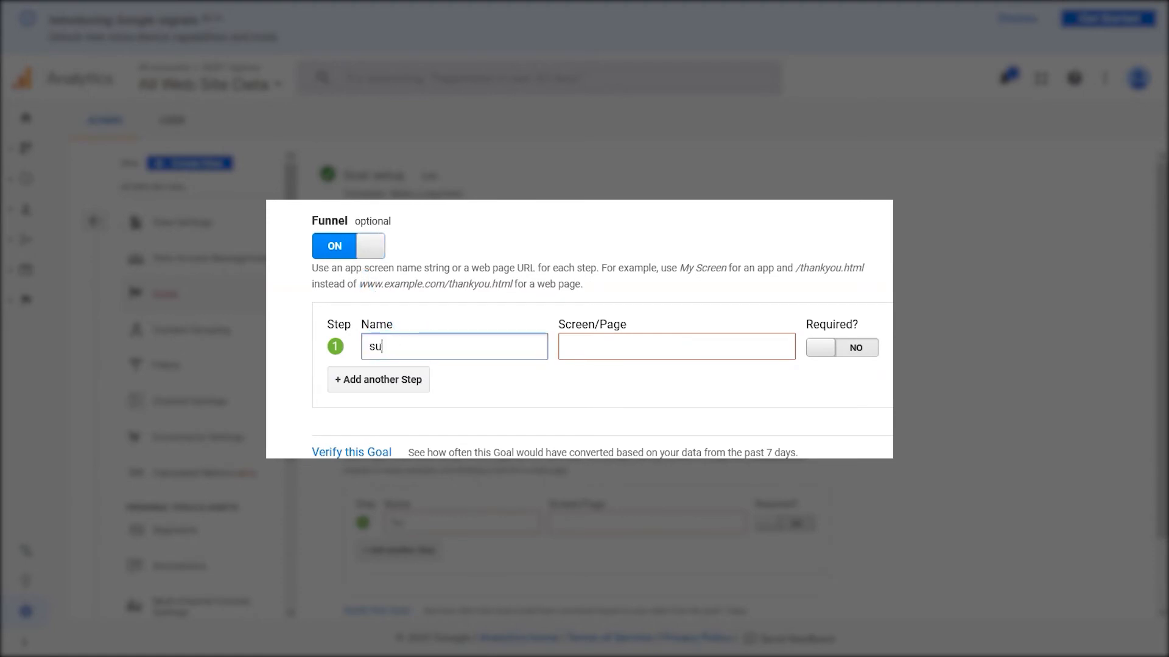
{"action": "type", "text": "/"}
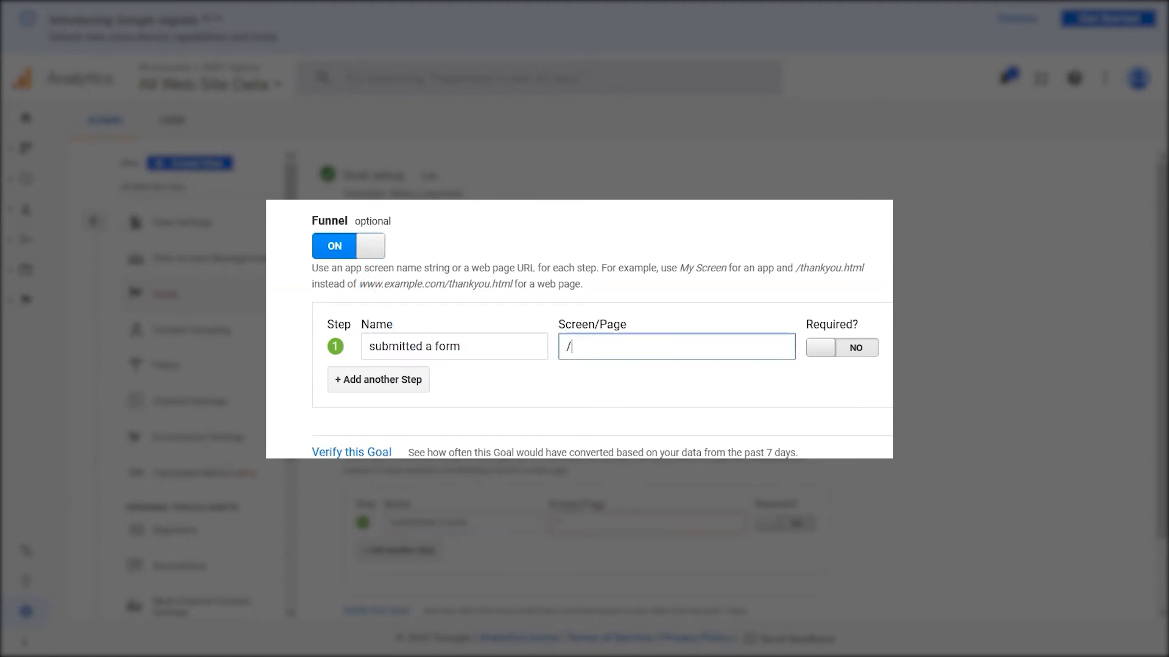
{"action": "type", "text": "amocrm/for"}
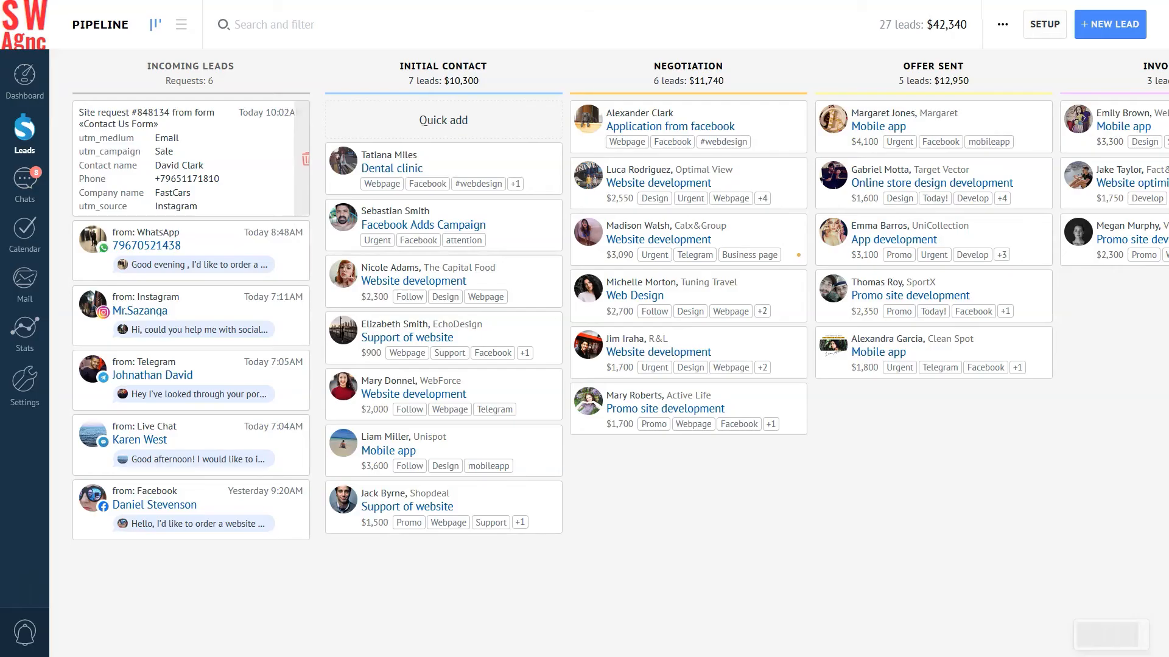
Accept the incoming Contact Us Form lead into Initial contact after reviewing sender info
{"action": "left_click", "coordinate": [190, 112]}
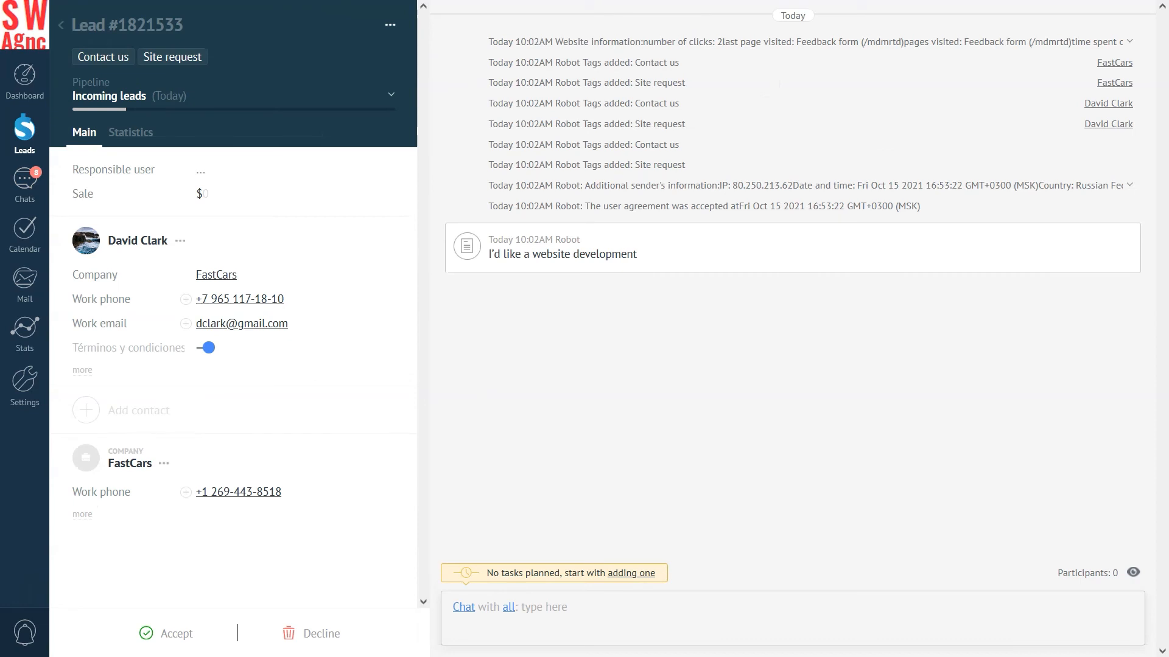
{"action": "left_click", "coordinate": [1129, 185]}
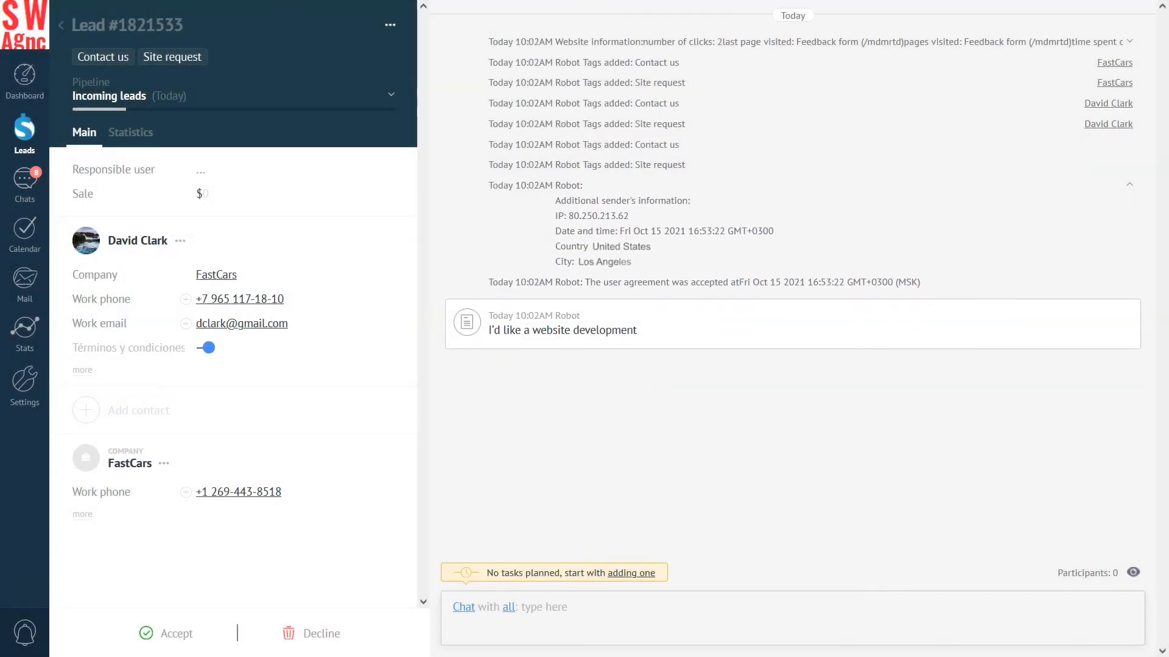
{"action": "left_click", "coordinate": [175, 633]}
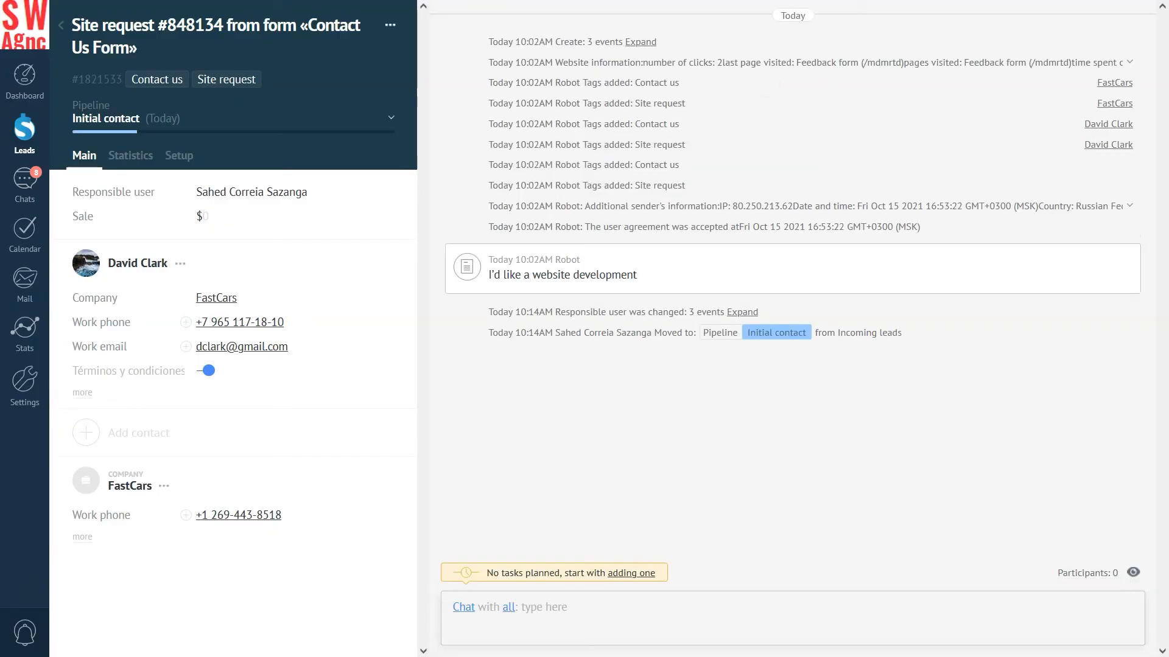
Send the contact the Request accepted template via WhatsApp from the work phone
{"action": "left_click", "coordinate": [240, 322]}
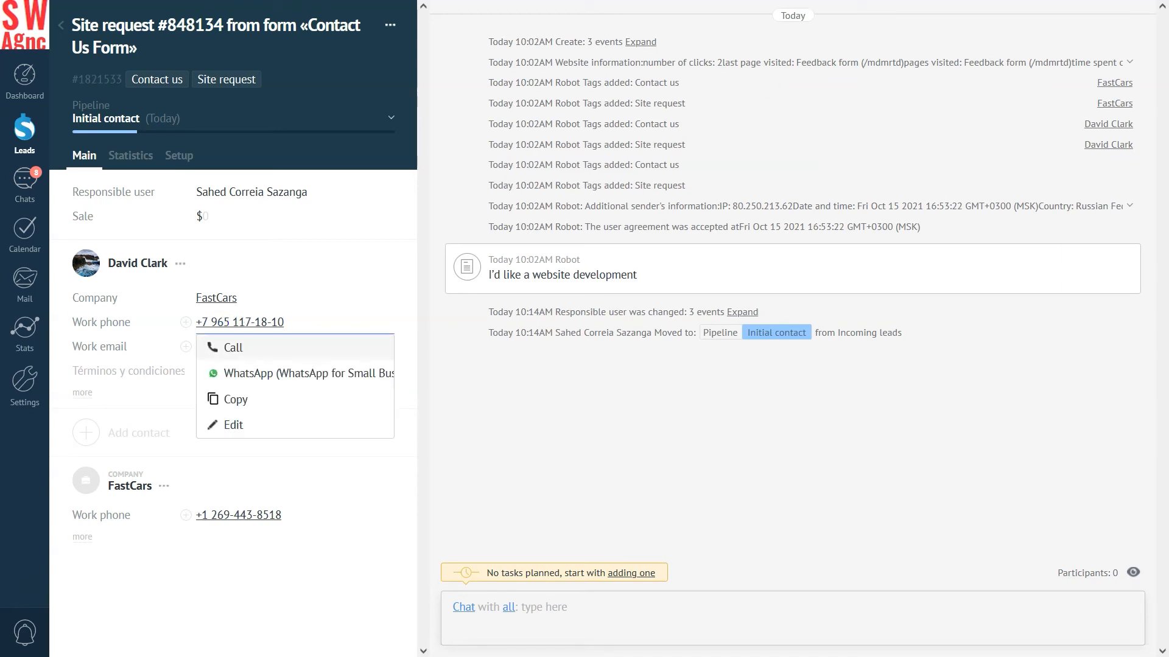
{"action": "left_click", "coordinate": [308, 374]}
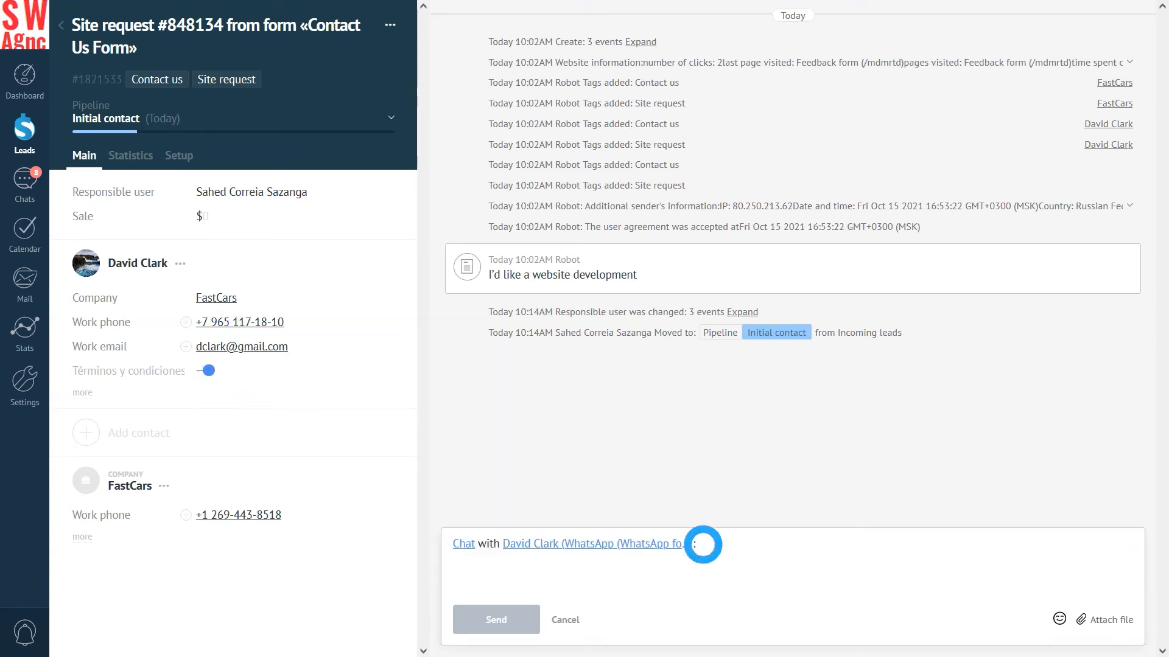
{"action": "type", "text": "Request accepted"}
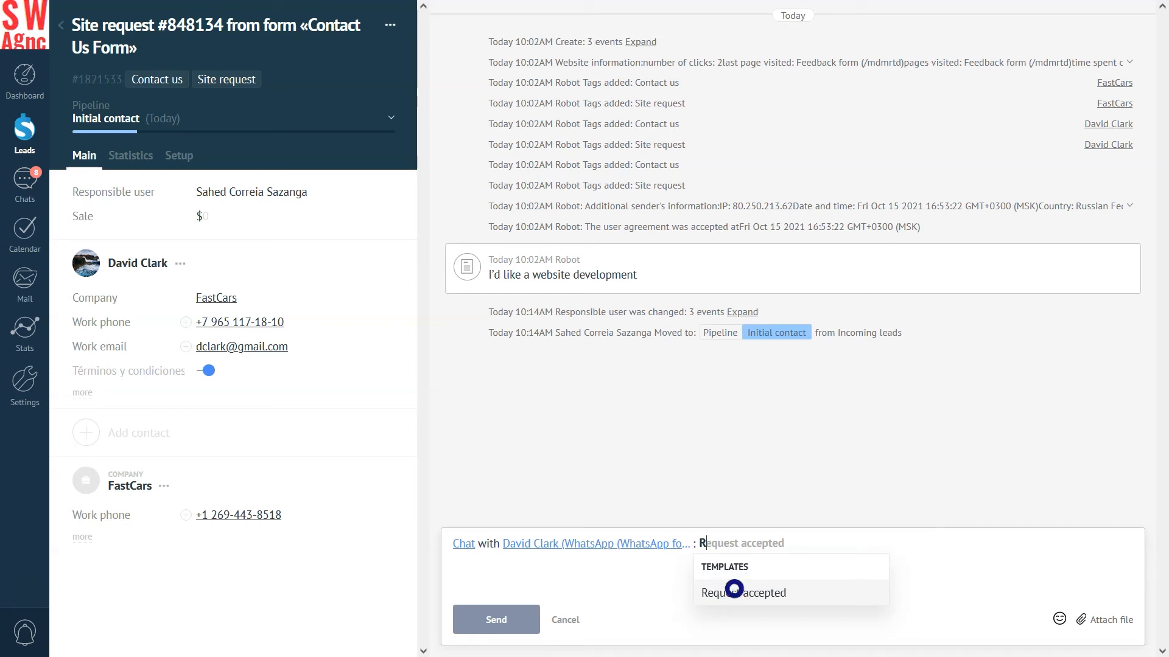
{"action": "left_click", "coordinate": [496, 620]}
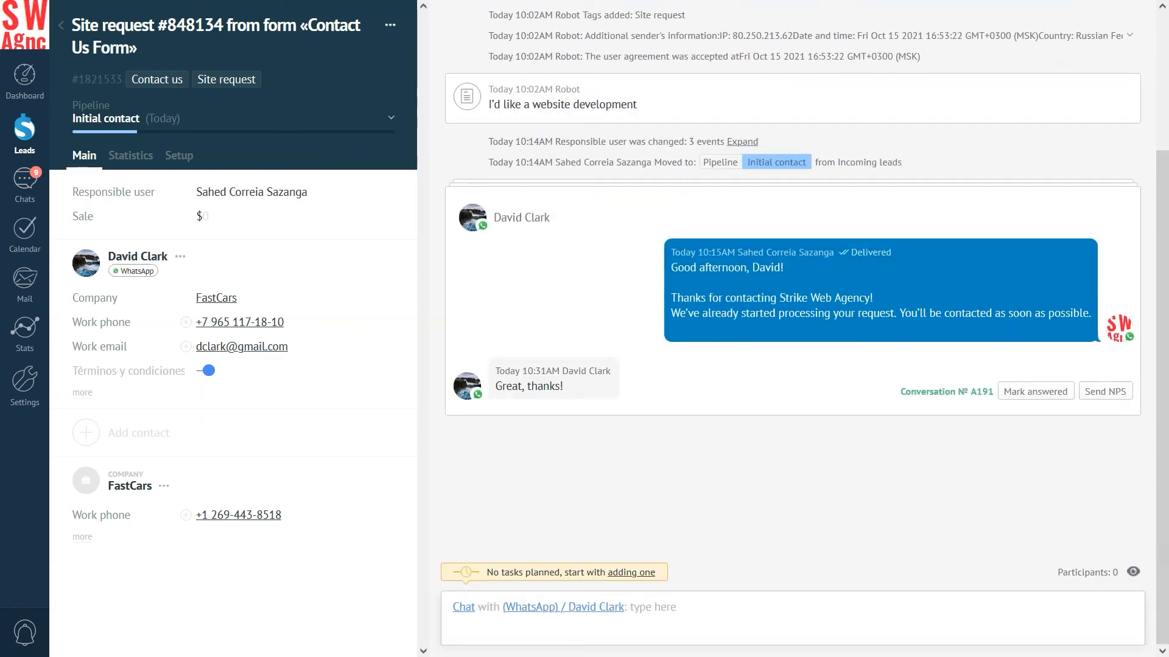
{"action": "left_click", "coordinate": [130, 155]}
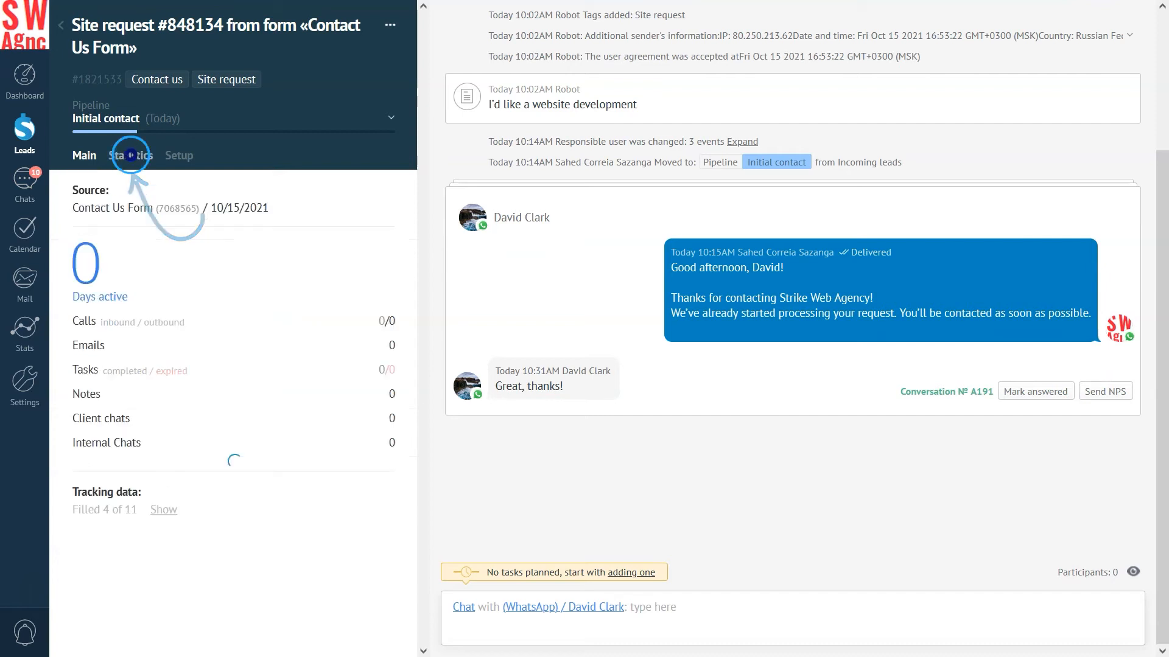
Review the lead's source and activity statistics
{"action": "left_click", "coordinate": [131, 155]}
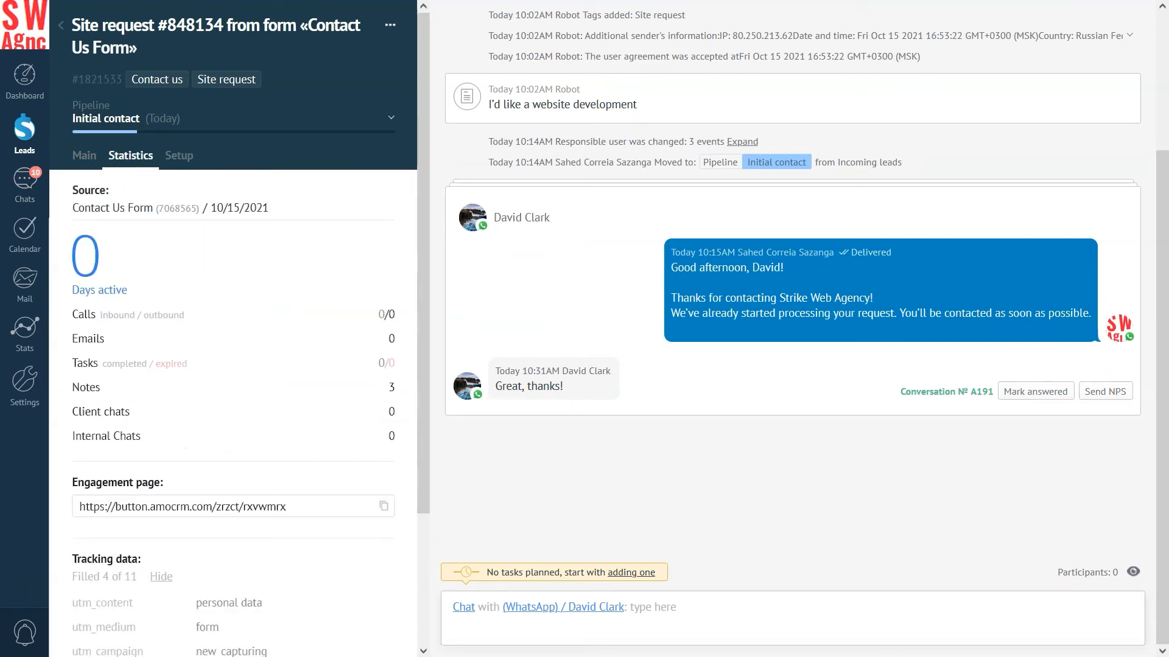
{"action": "scroll", "scroll_direction": "down", "scroll_amount": 3}
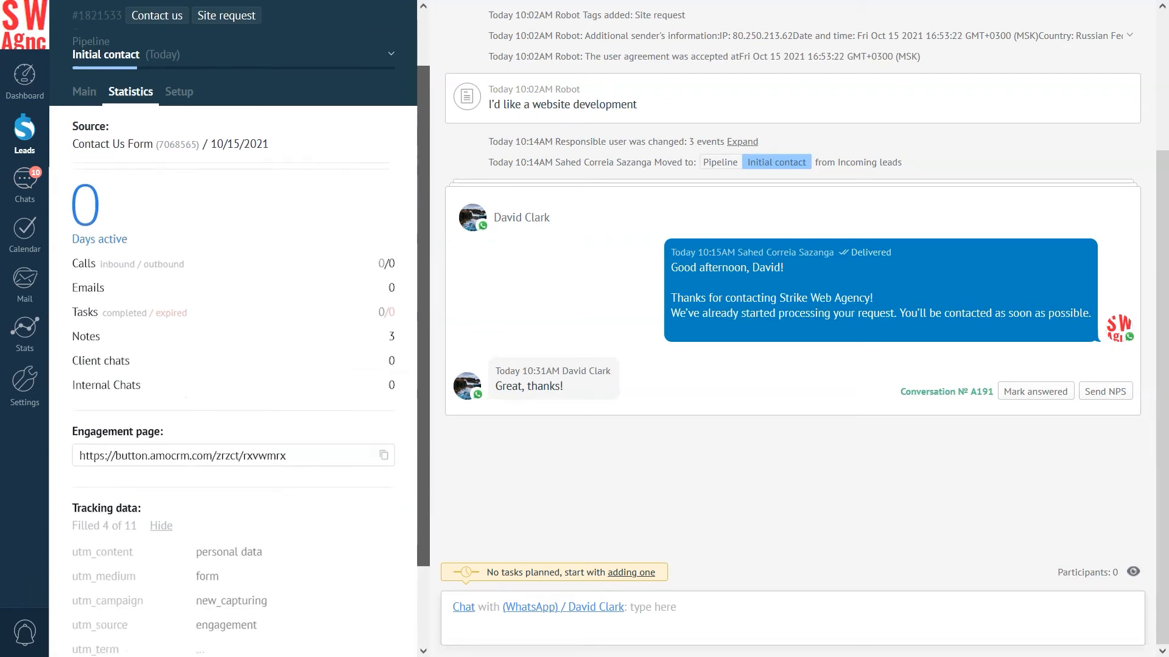
{"action": "scroll", "scroll_direction": "down", "scroll_amount": 3}
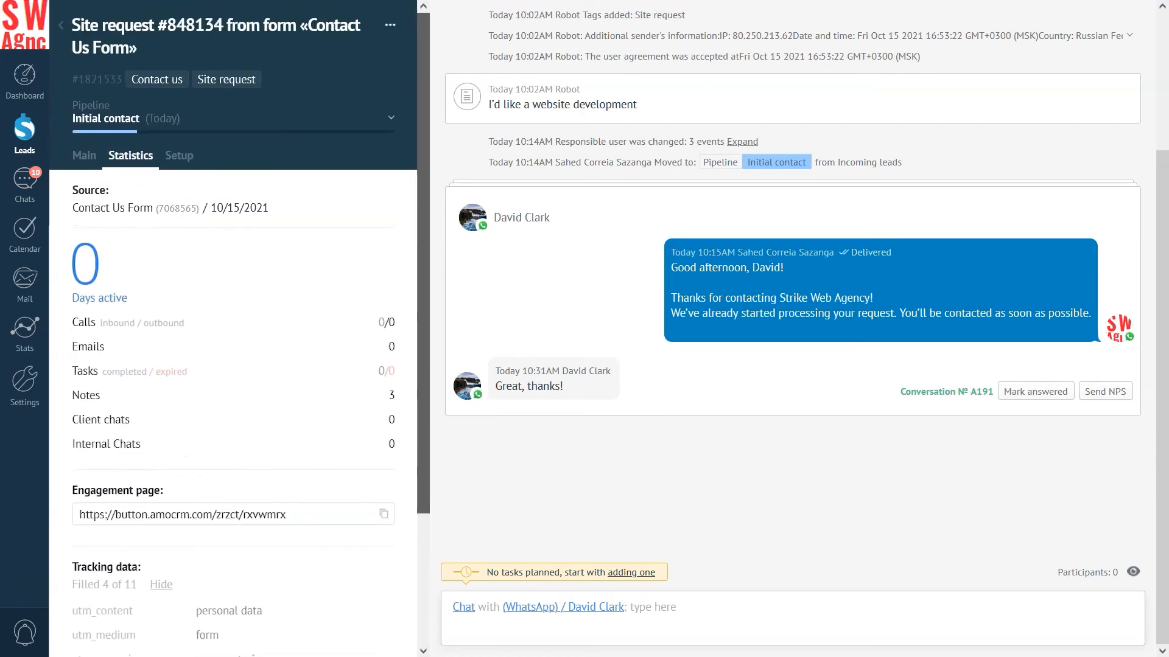
Show the lead's main contact and company details and its pipeline stage list
{"action": "left_click", "coordinate": [84, 154]}
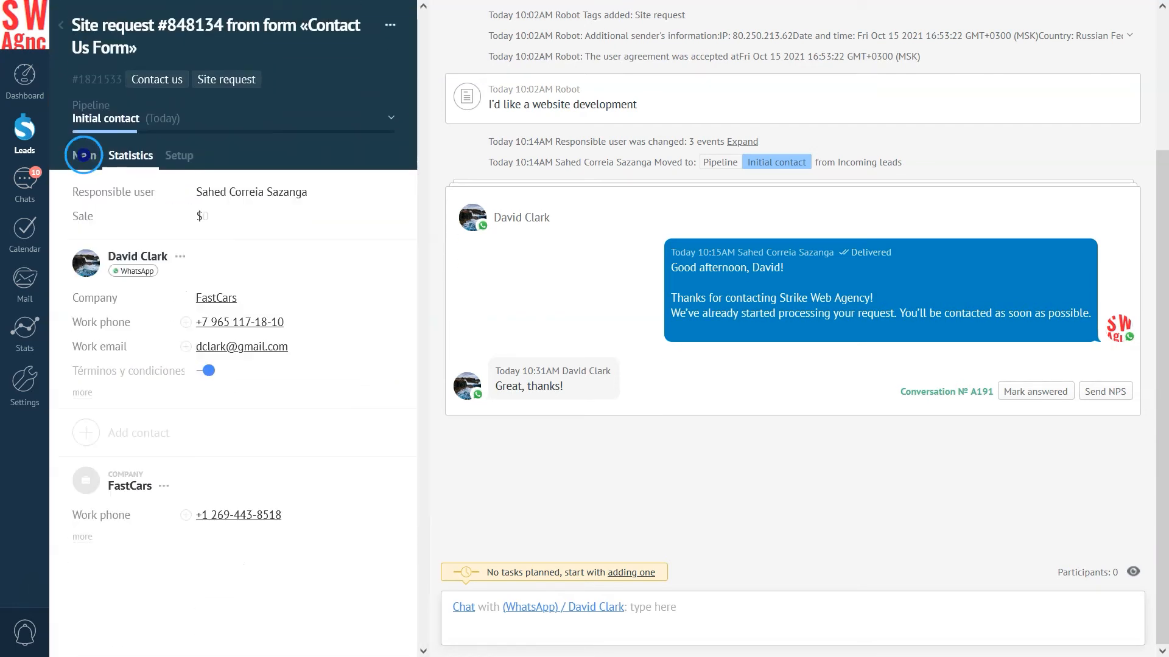
{"action": "left_click", "coordinate": [84, 154]}
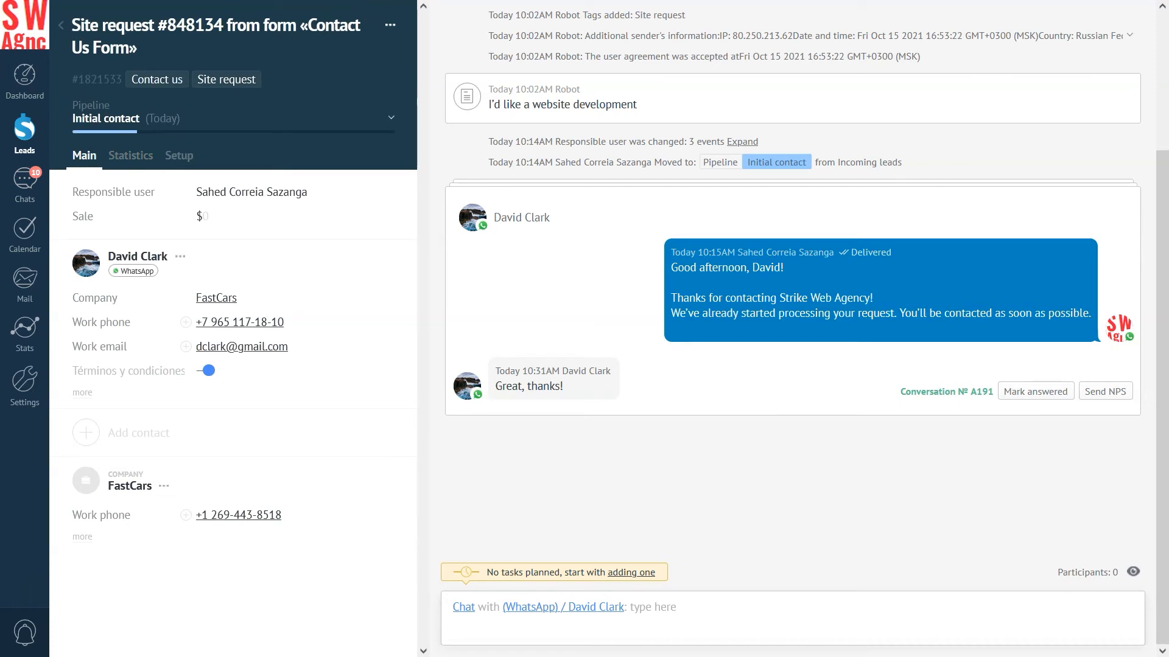
{"action": "left_click", "coordinate": [234, 118]}
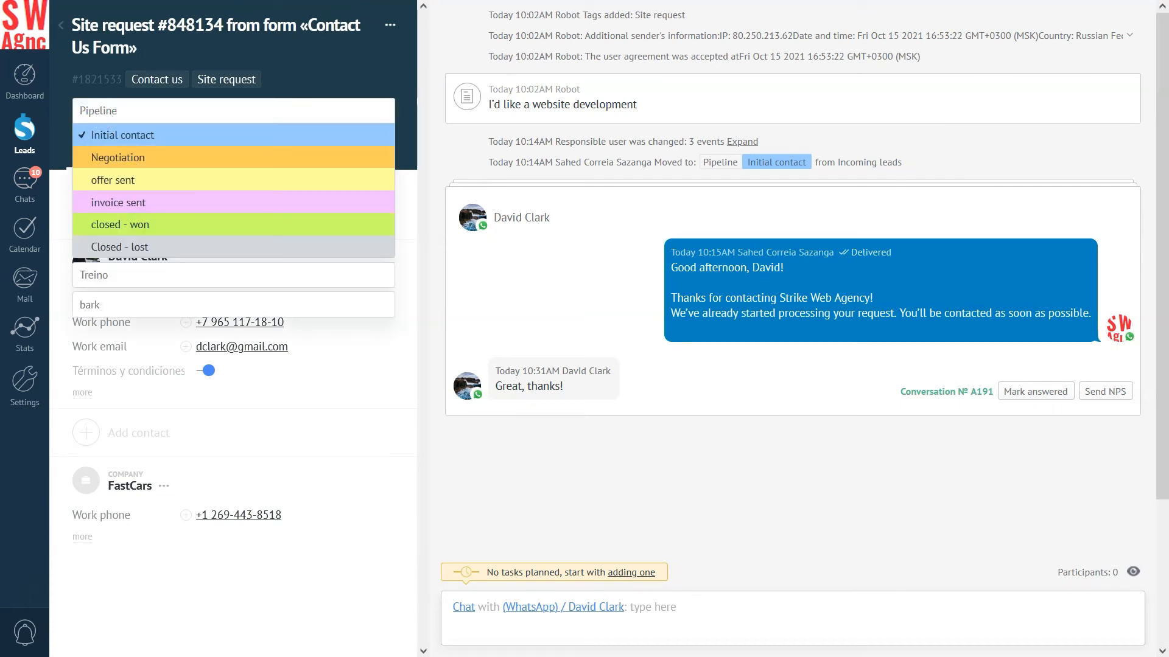
{"action": "left_click", "coordinate": [121, 224]}
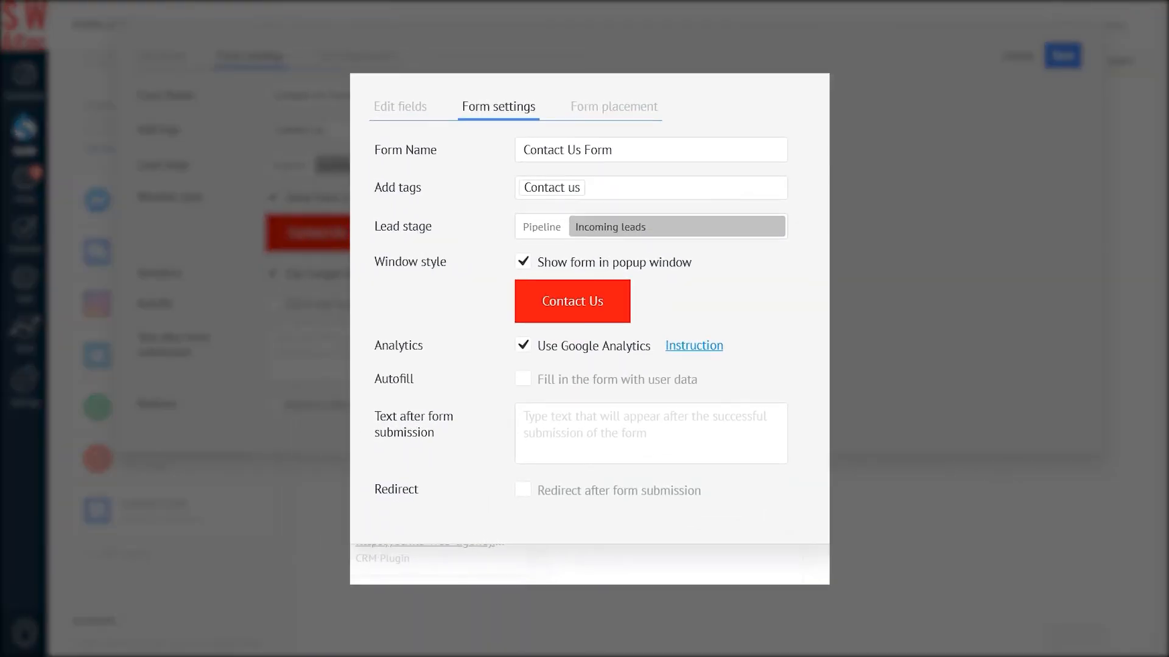
Enable autofill and set the thank-you text 'Thanks for submitting the form!'
{"action": "left_click", "coordinate": [523, 380]}
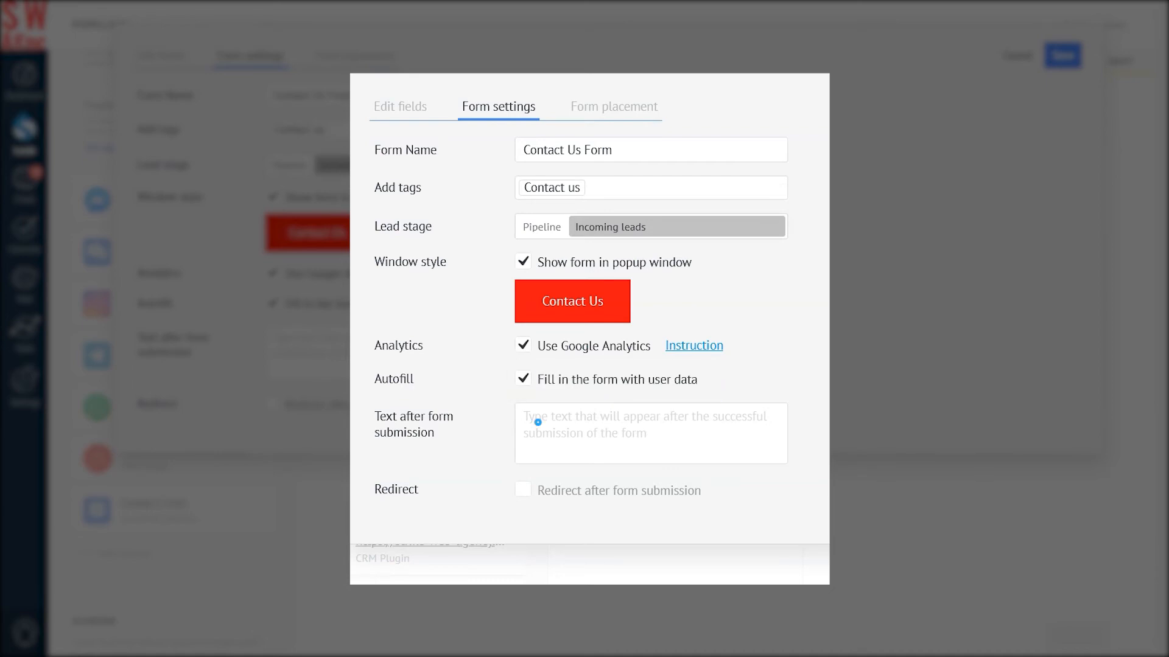
{"action": "type", "text": "Thanks for submitting the form!"}
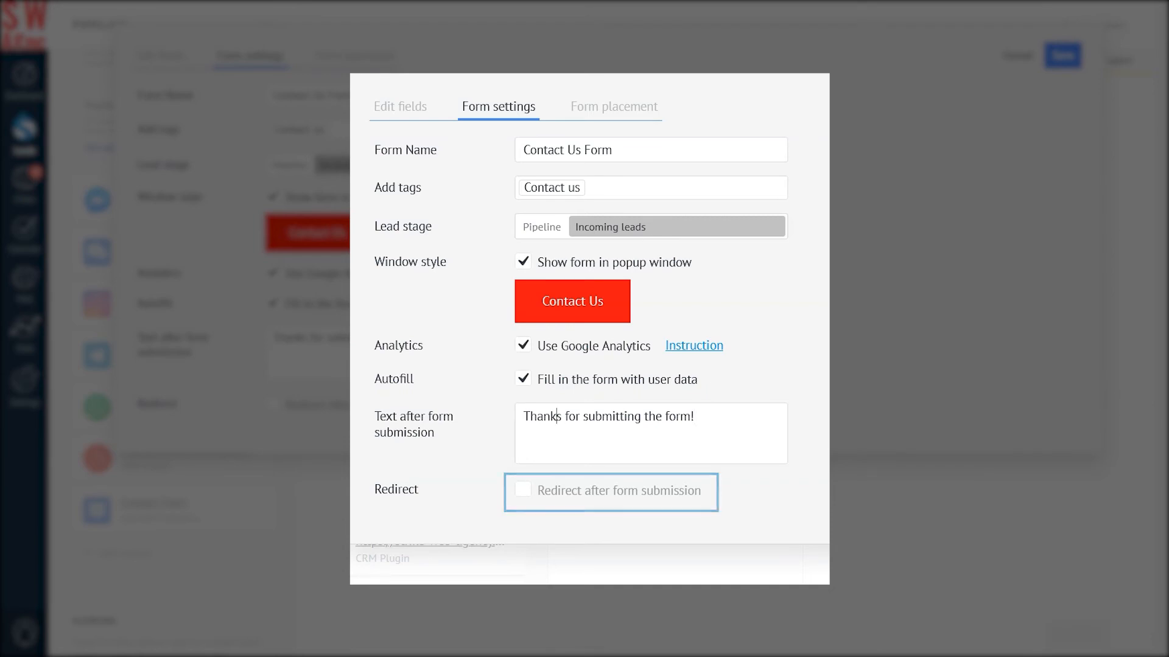
{"action": "left_click", "coordinate": [524, 490]}
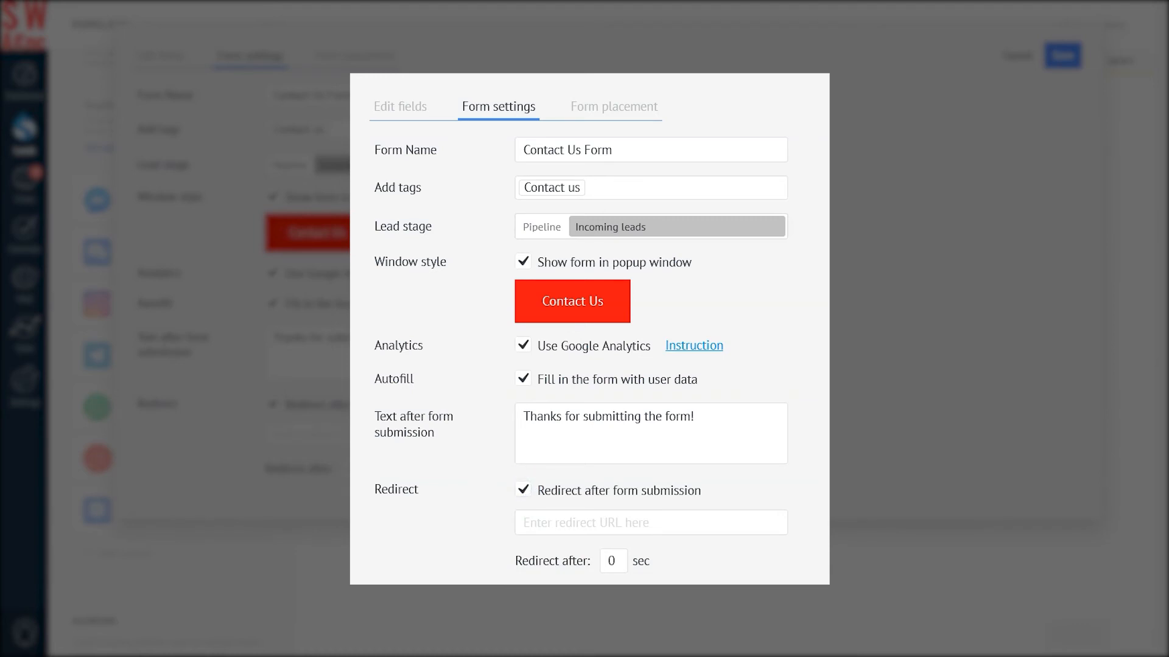
{"action": "left_click", "coordinate": [650, 522]}
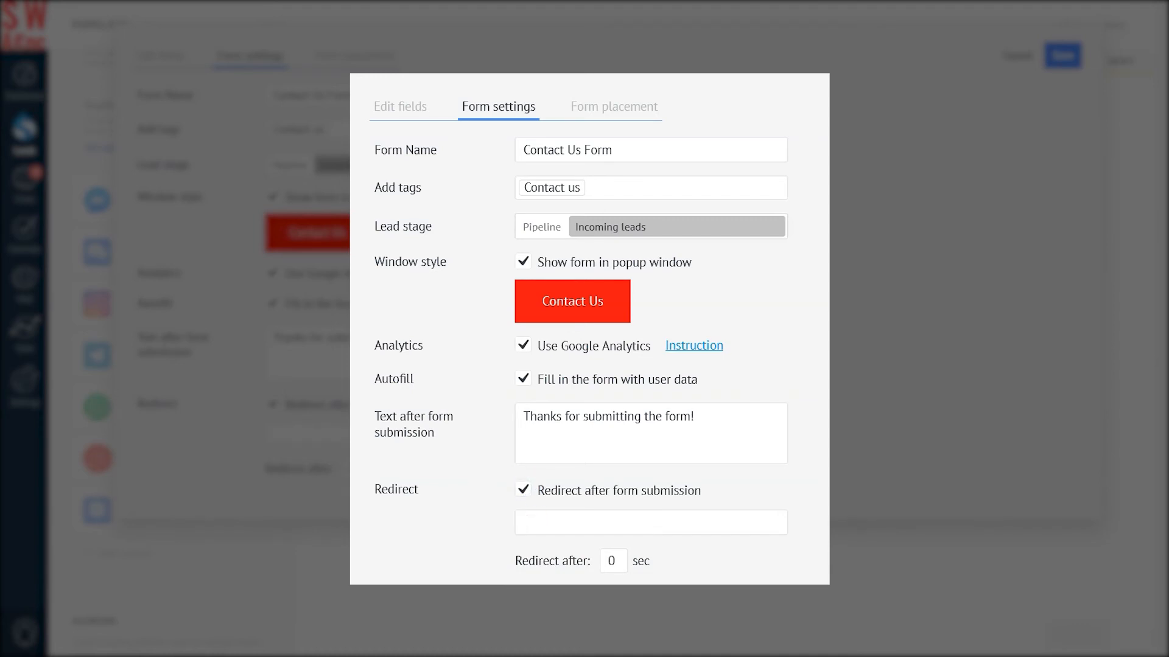
{"action": "type", "text": "https://www.instagram.com/direct/inbox/"}
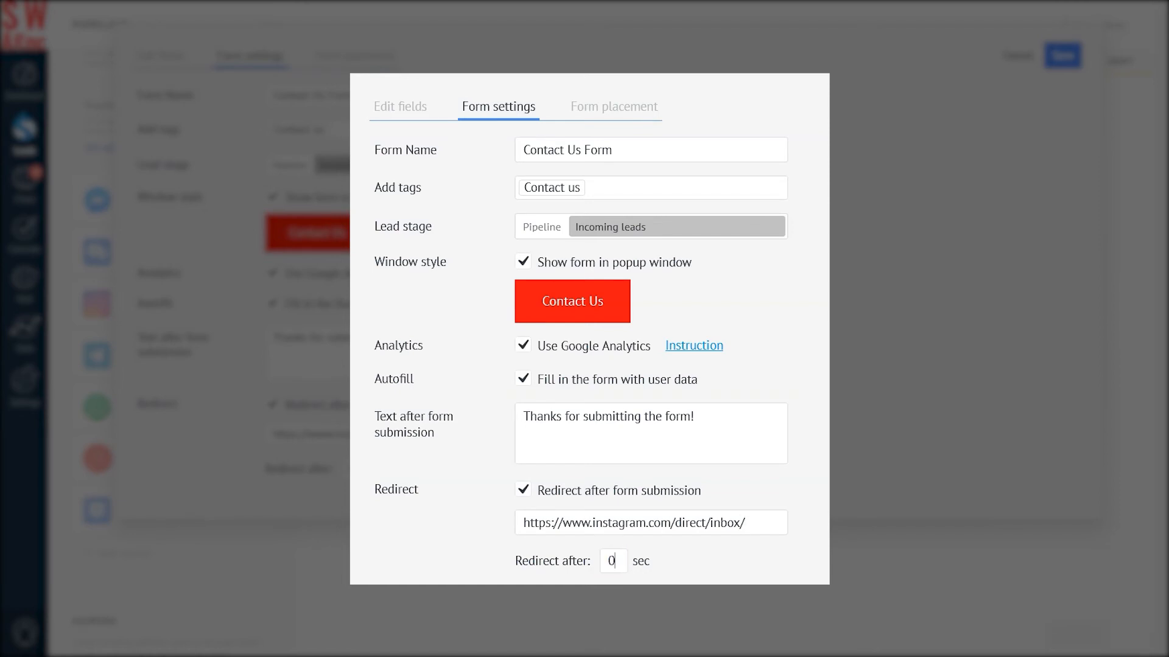
{"action": "key", "text": "Backspace"}
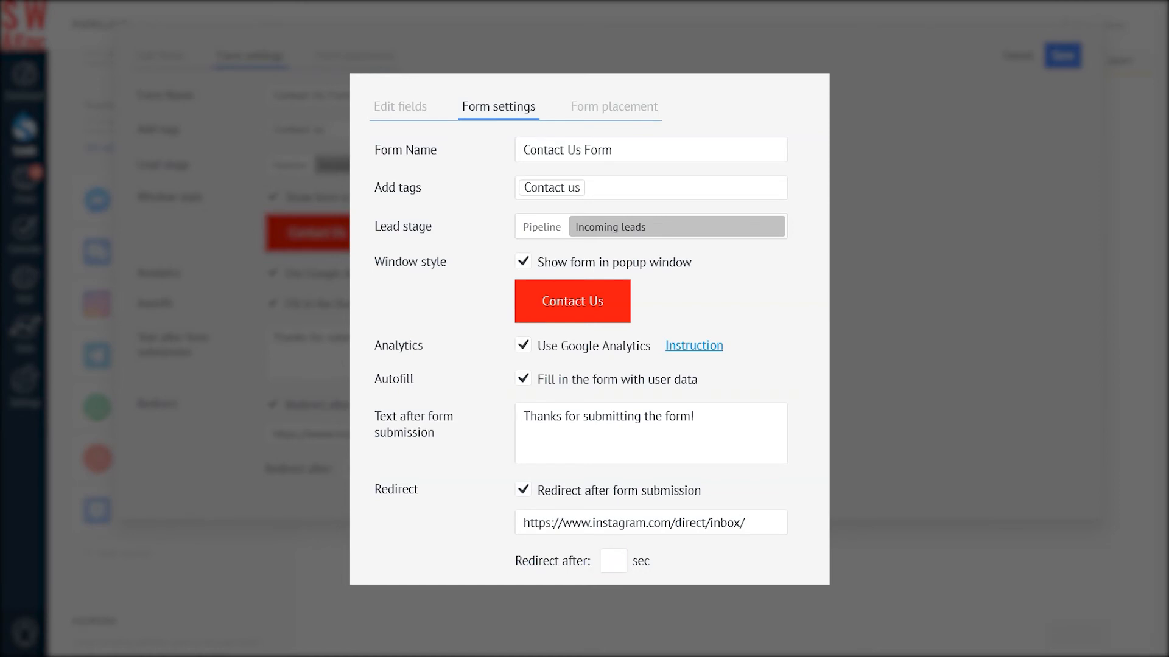
{"action": "type", "text": "2"}
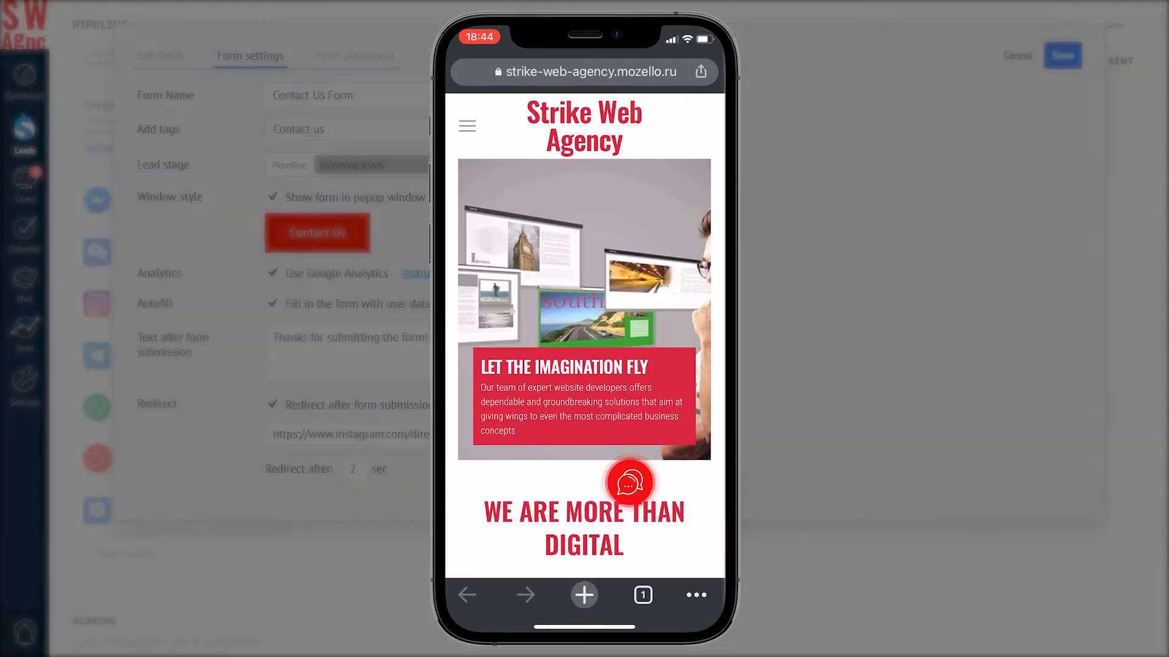
{"action": "scroll", "scroll_direction": "down", "scroll_amount": 3}
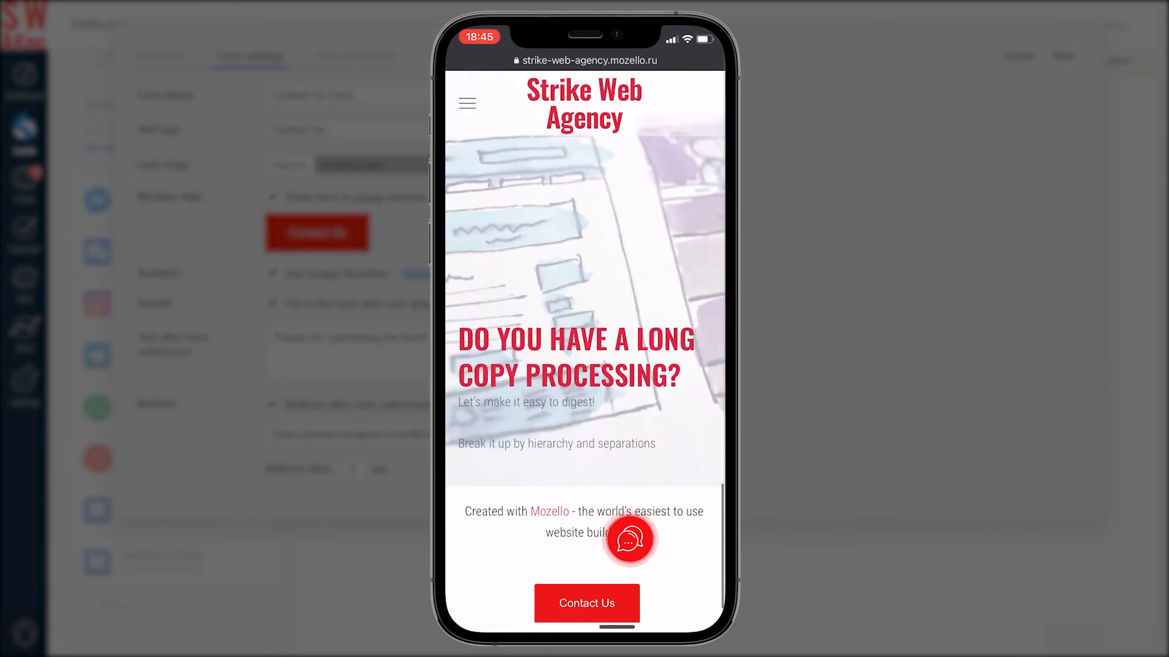
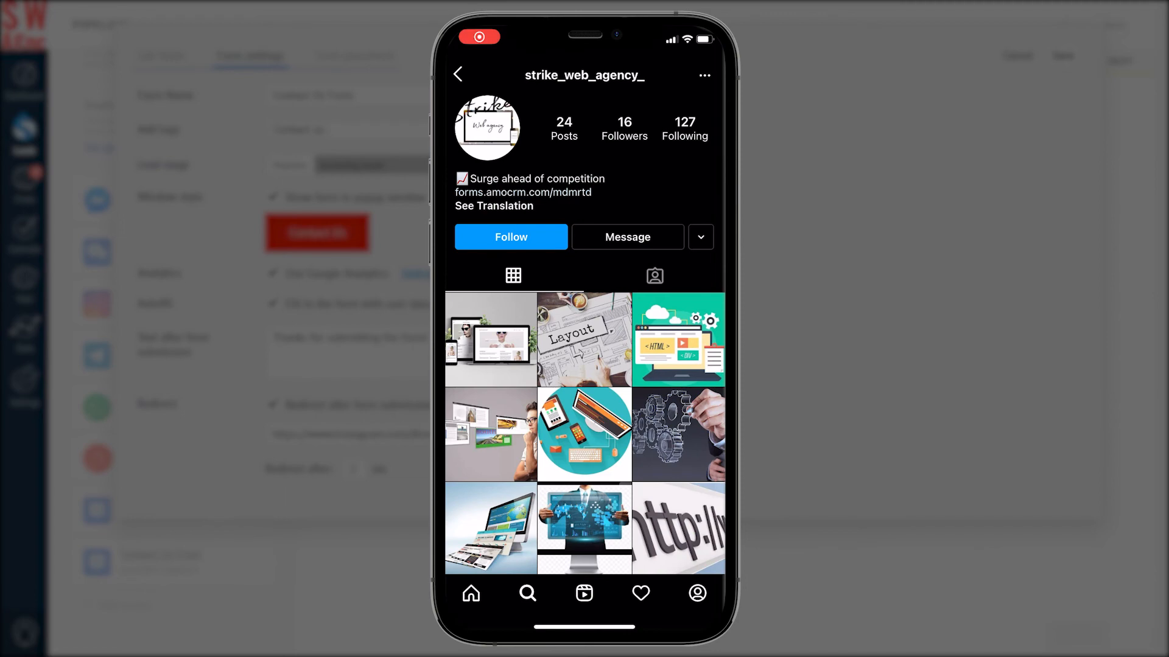
{"action": "scroll", "scroll_direction": "down", "scroll_amount": 3}
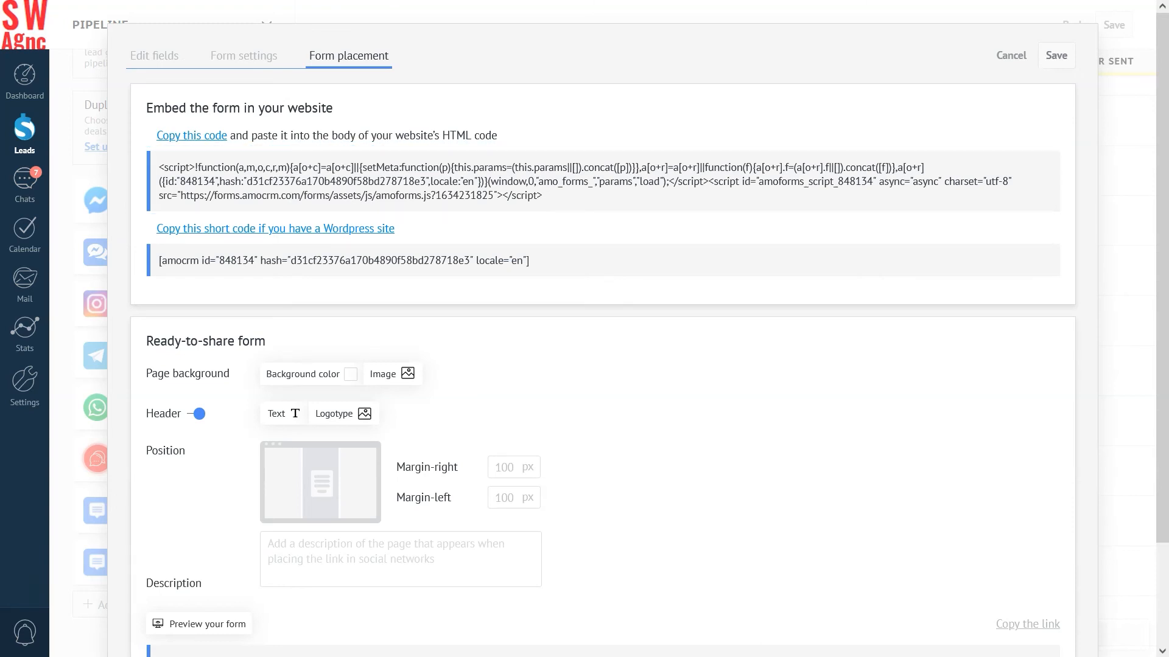
Copy the form's ready-to-share link from Form placement and save the form
{"action": "left_click", "coordinate": [340, 260]}
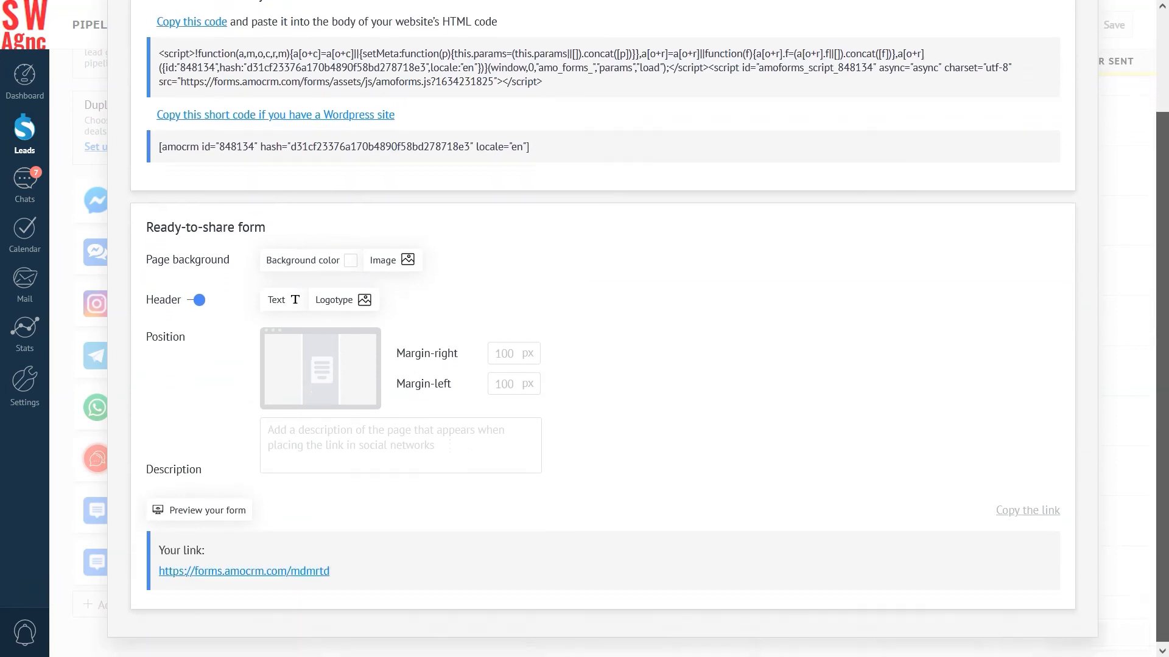
{"action": "left_click", "coordinate": [191, 21]}
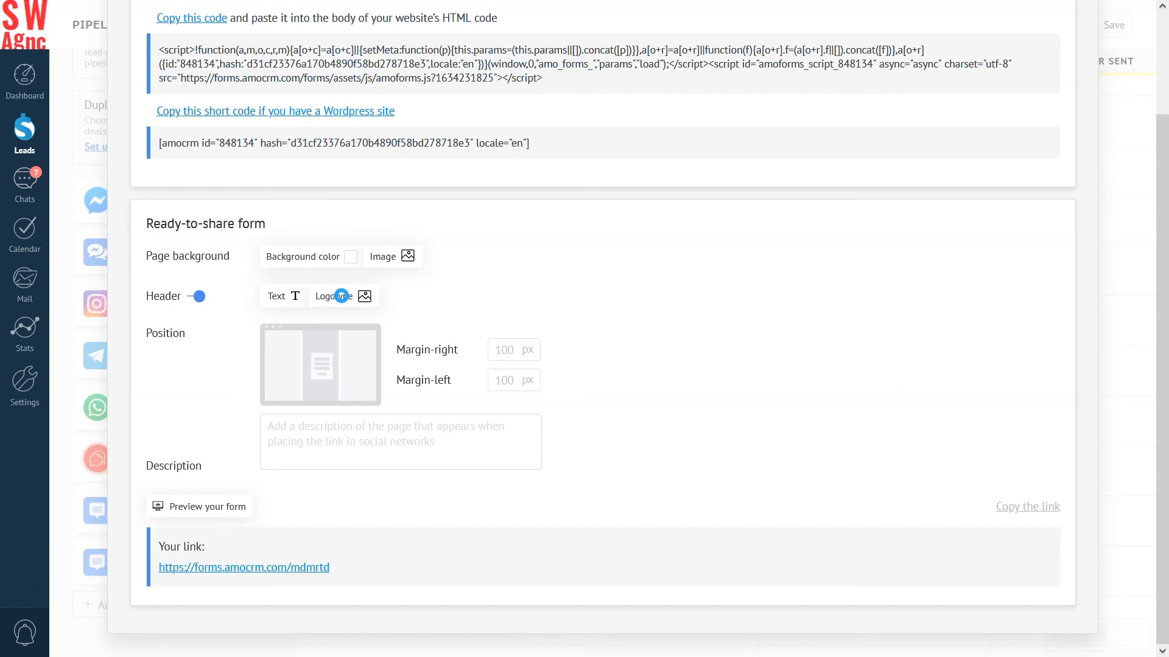
{"action": "left_click", "coordinate": [364, 296]}
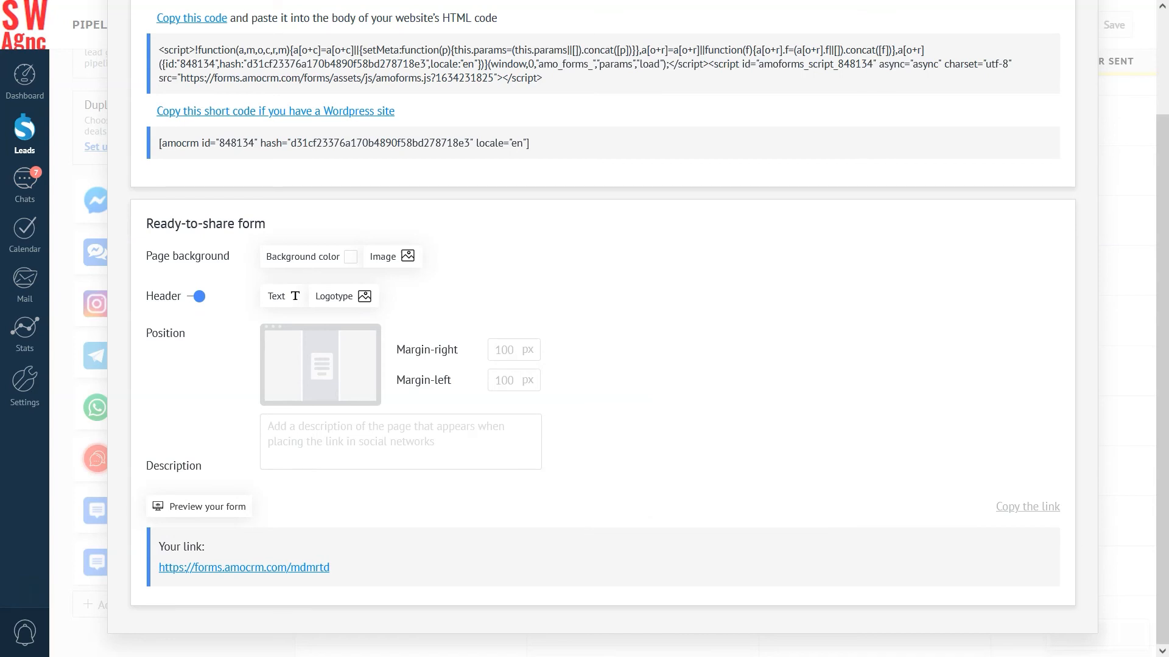
{"action": "left_click", "coordinate": [205, 507]}
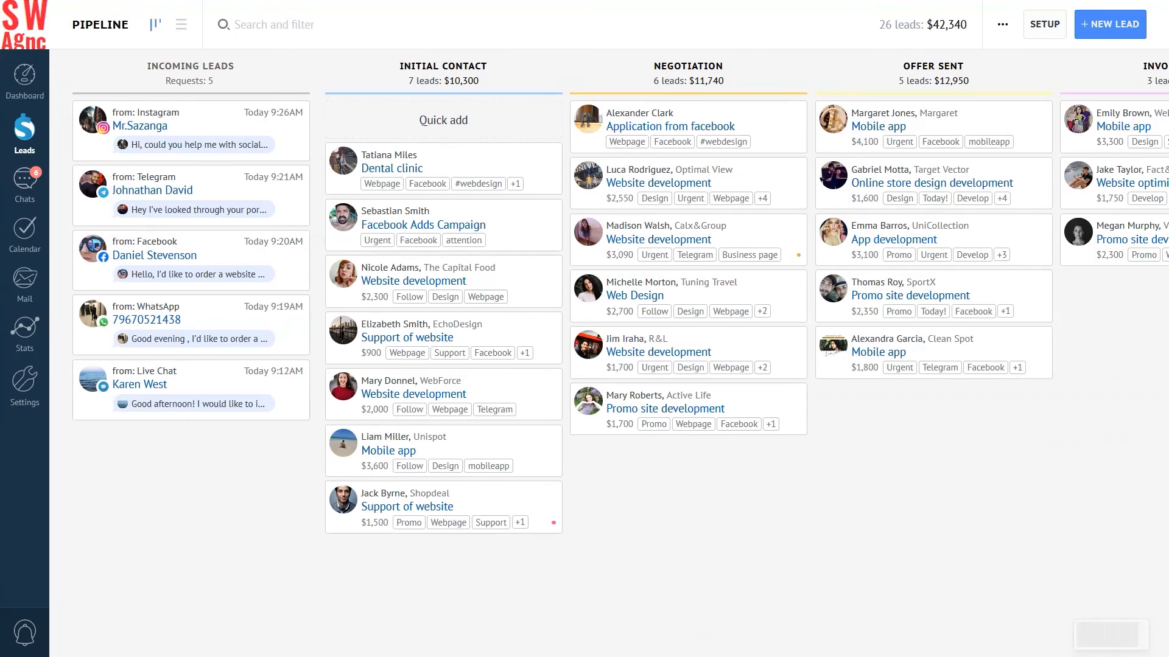
Send the Dental clinic contact the form link on WhatsApp and follow it to the form
{"action": "left_click", "coordinate": [391, 168]}
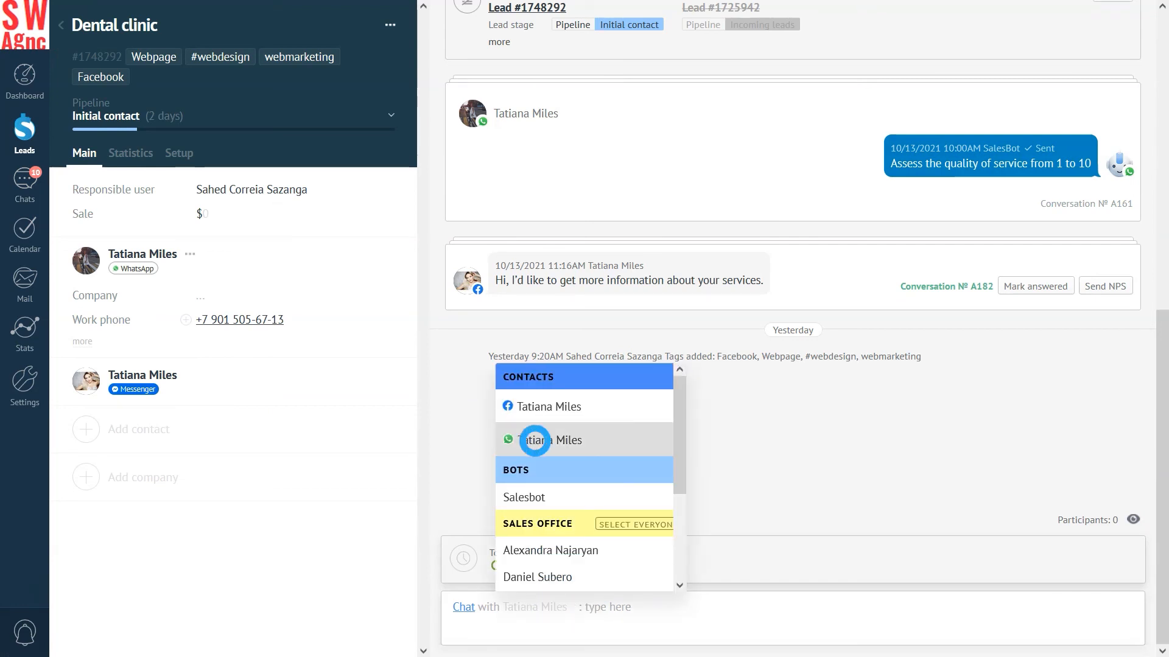
{"action": "left_click", "coordinate": [549, 439]}
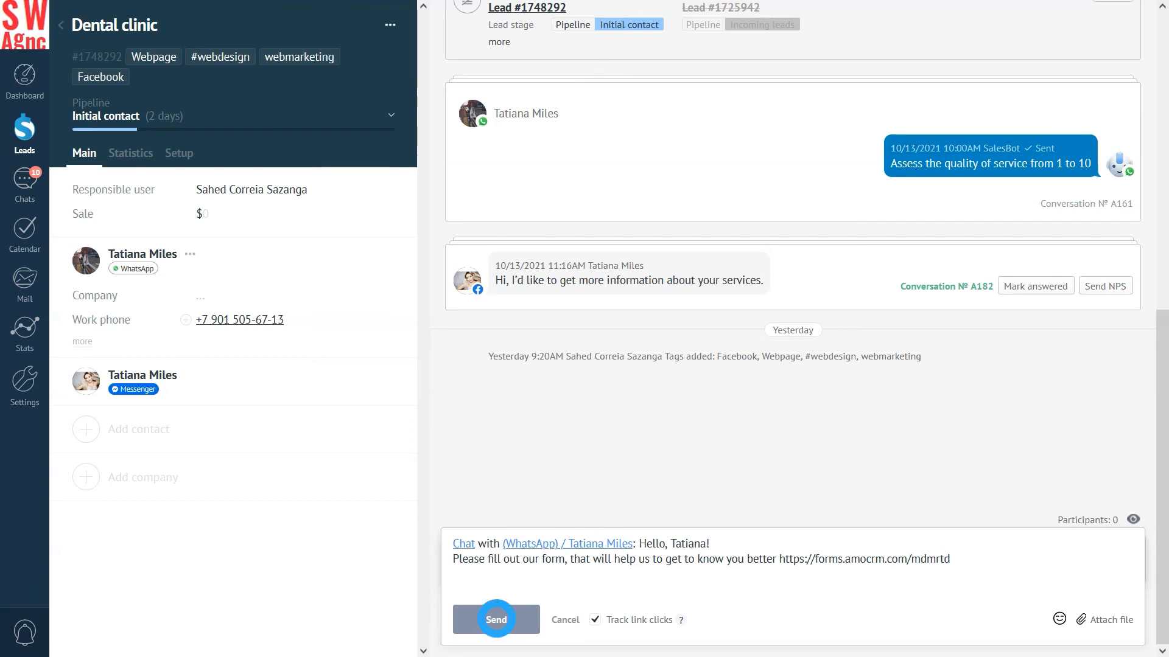
{"action": "left_click", "coordinate": [496, 620]}
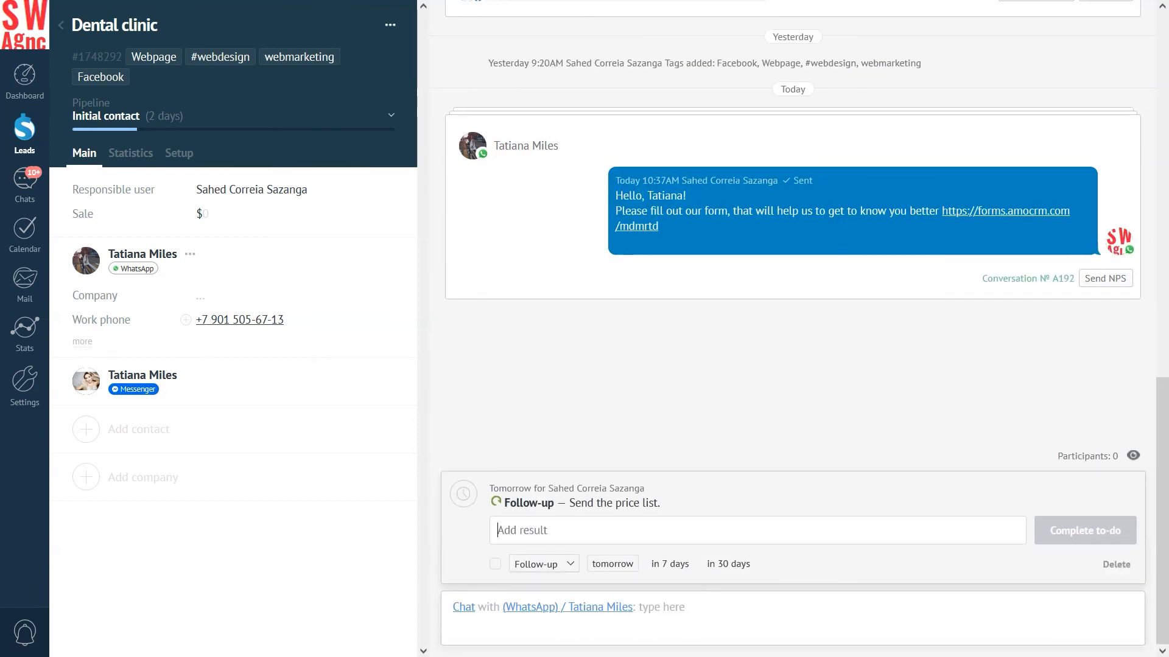
{"action": "left_click", "coordinate": [1004, 211]}
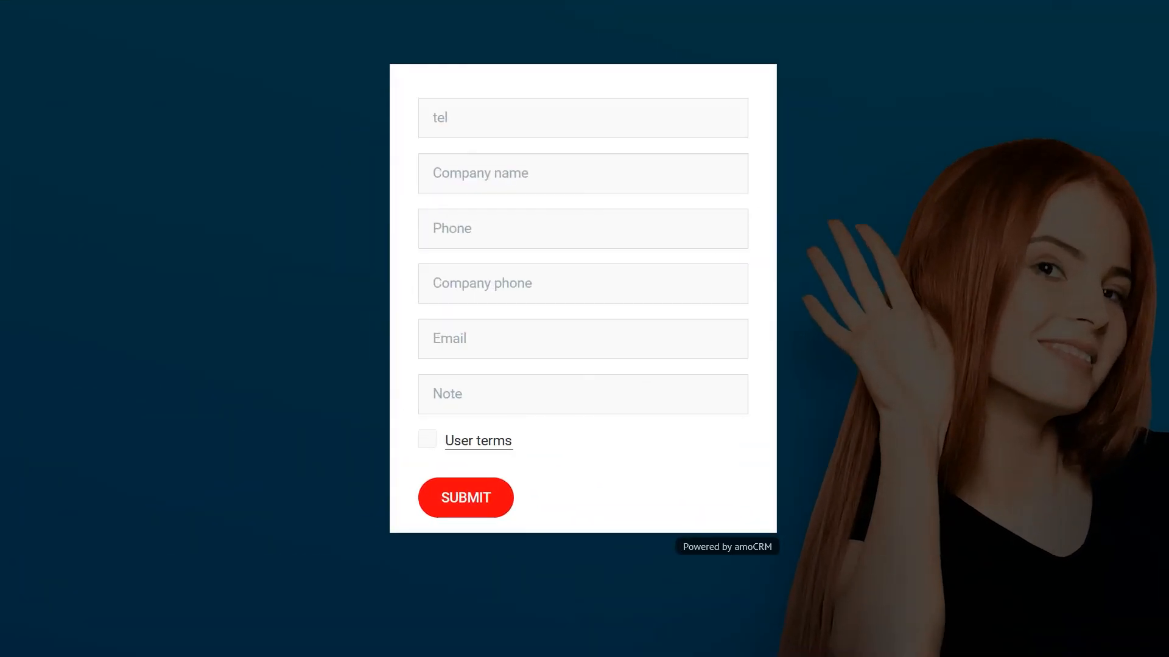